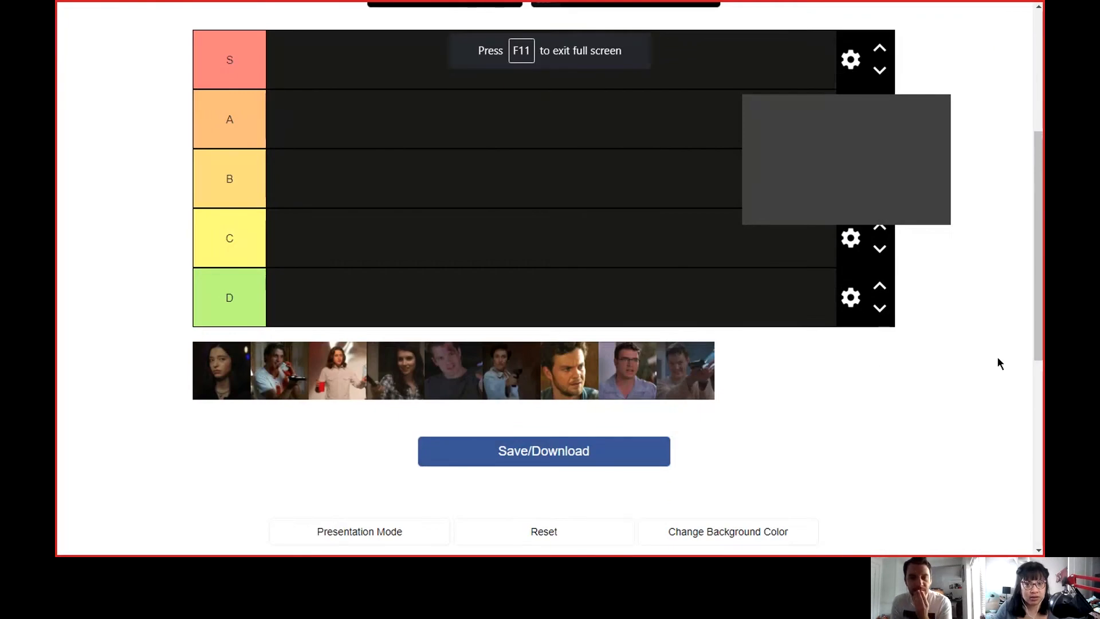
pyautogui.moveTo(993, 342)
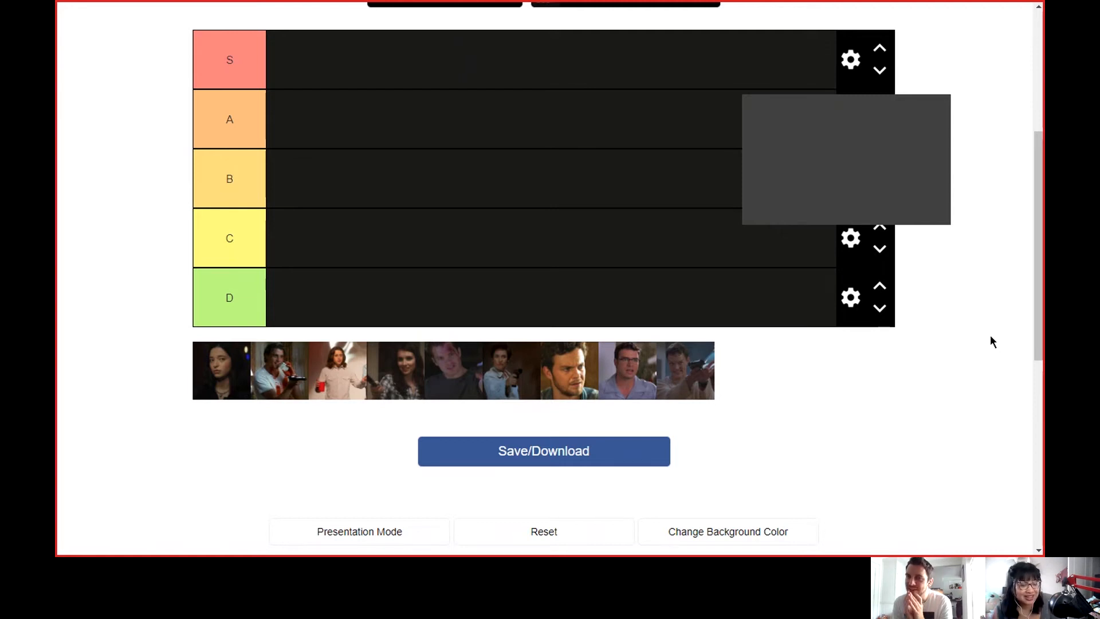
pyautogui.moveTo(294, 256)
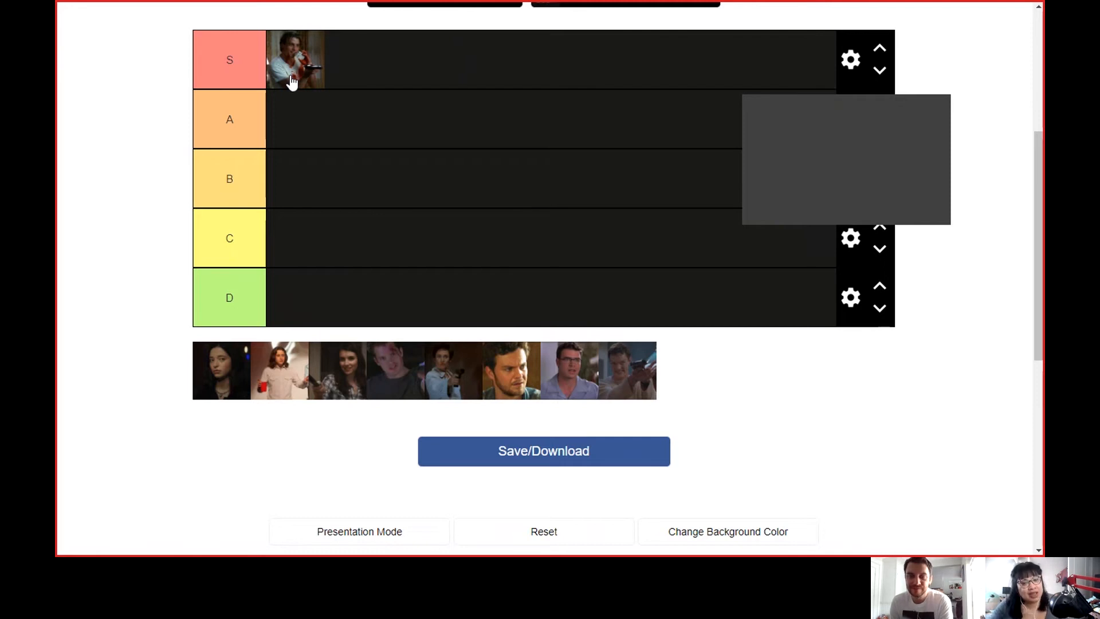
pyautogui.moveTo(659, 361)
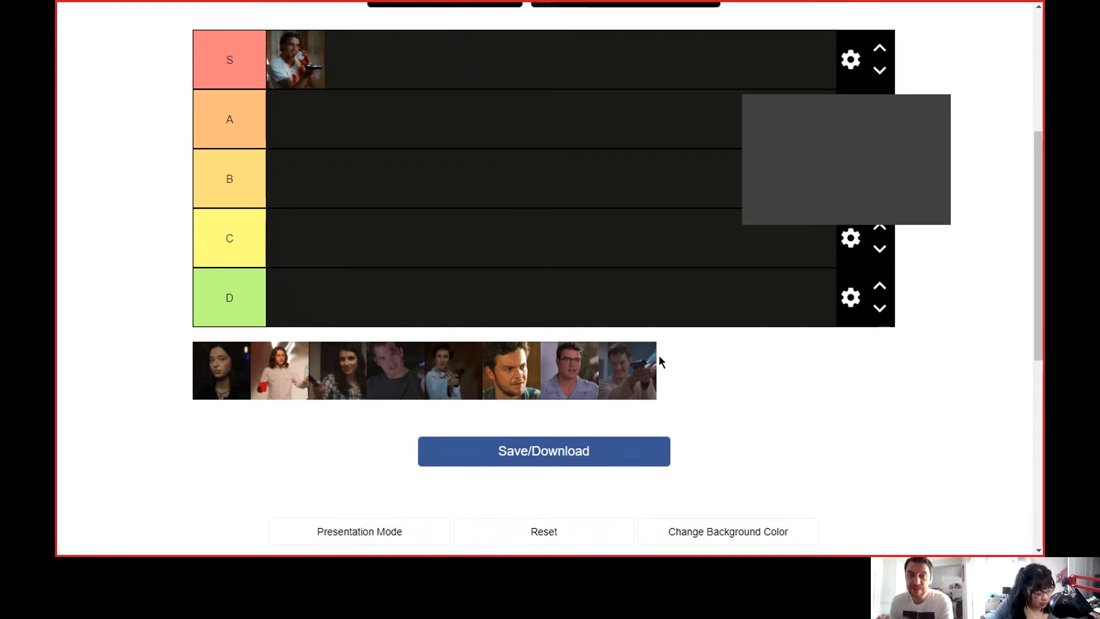
pyautogui.moveTo(662, 393)
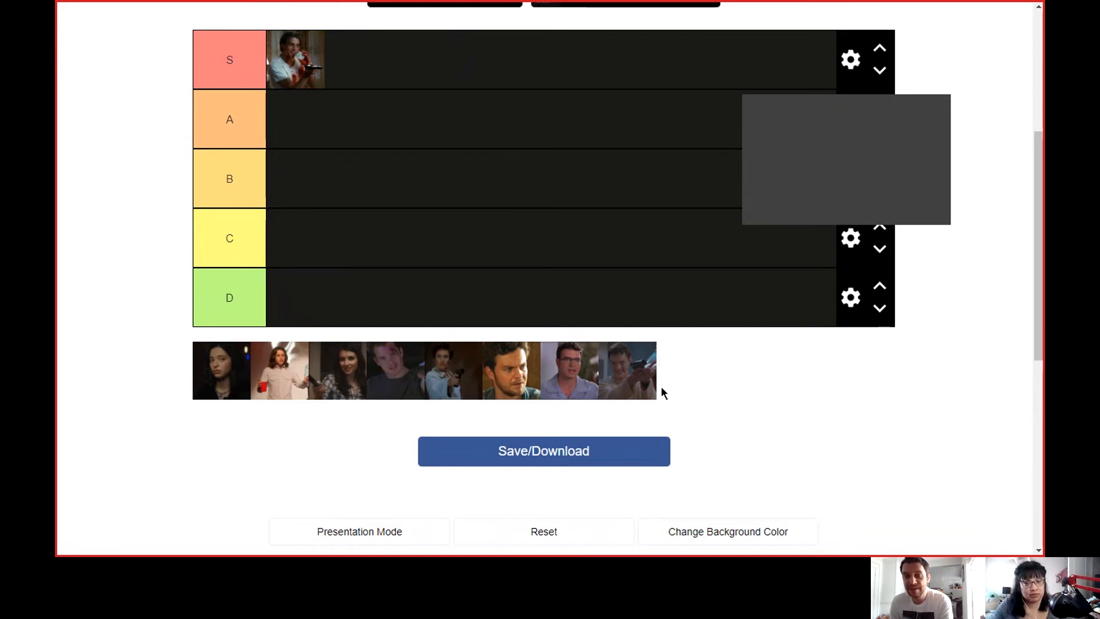
pyautogui.moveTo(550, 296)
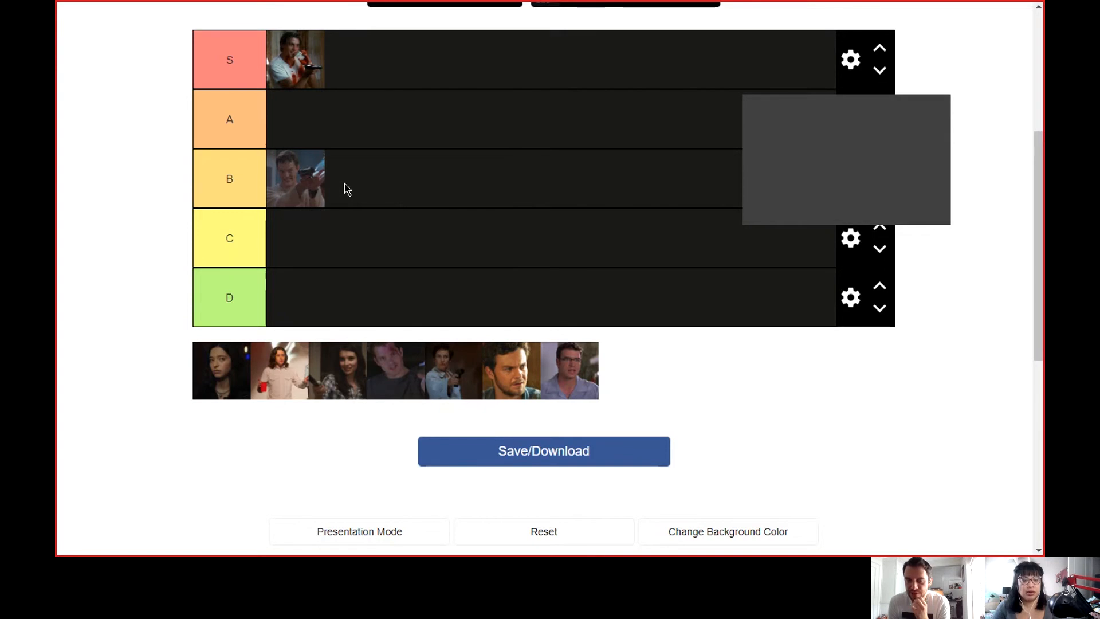
pyautogui.moveTo(345, 196)
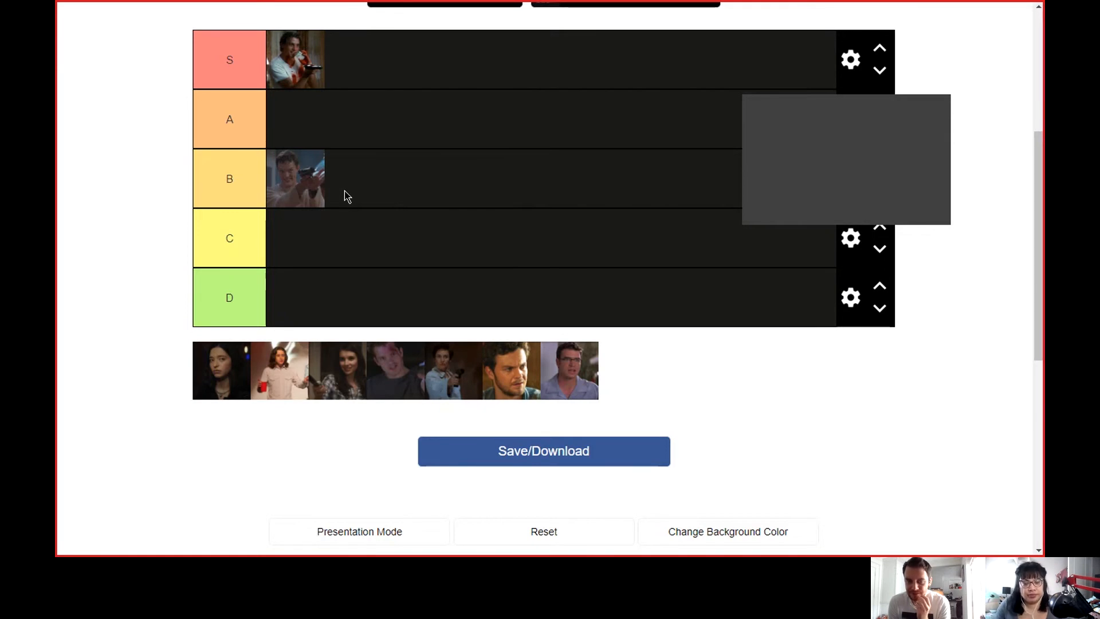
pyautogui.moveTo(415, 295)
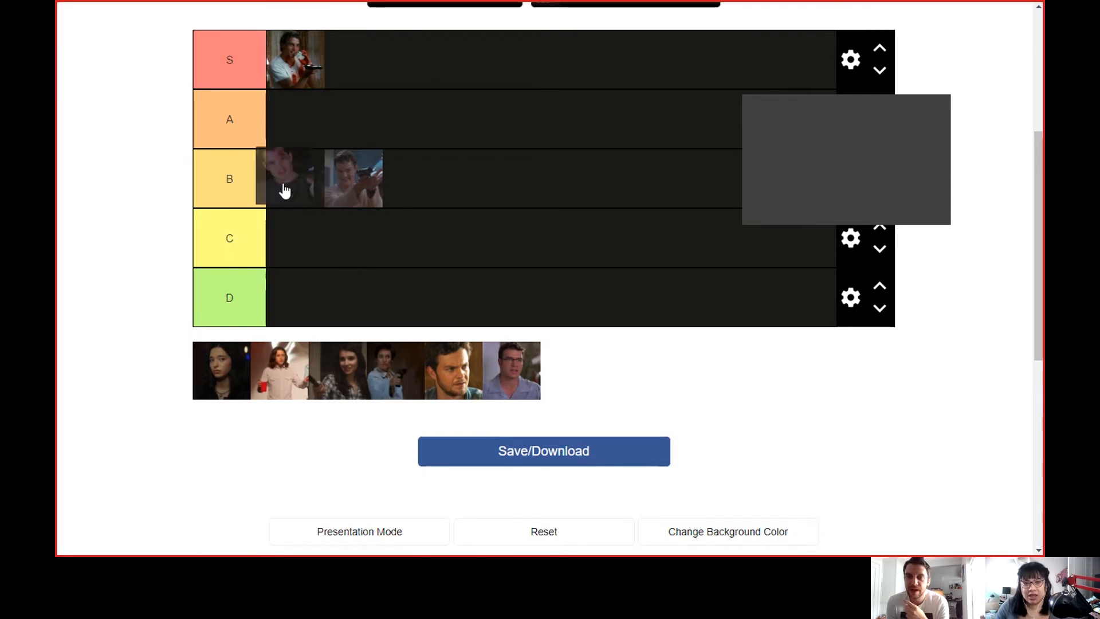
pyautogui.moveTo(291, 179)
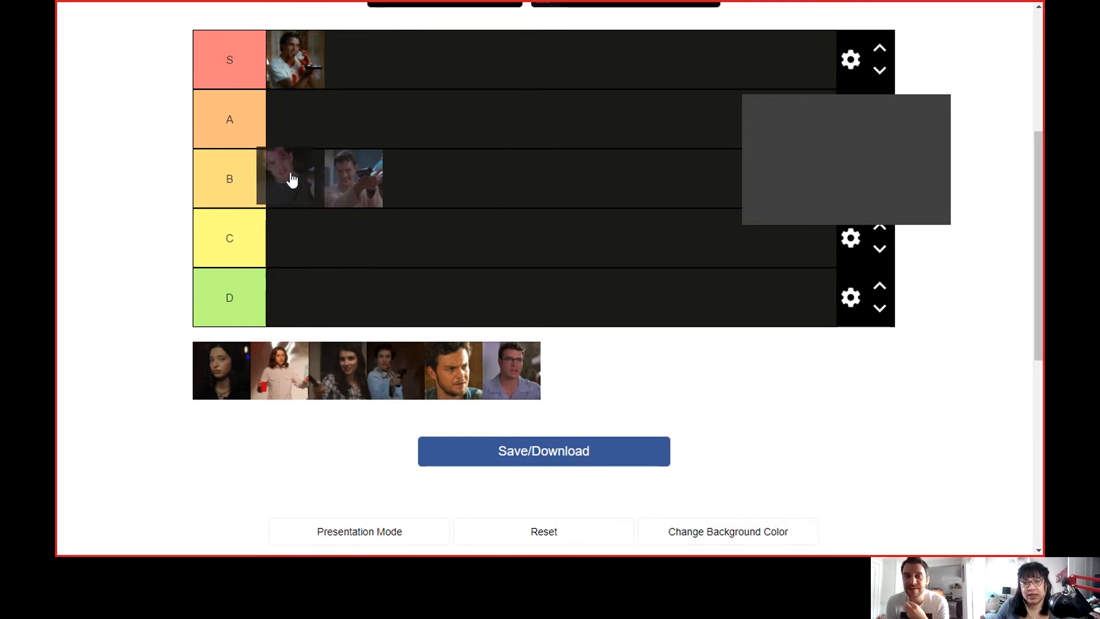
# Step: Drag a killer image from the pool up into the S tier row
pyautogui.moveTo(294, 178); pyautogui.dragTo(295, 119)
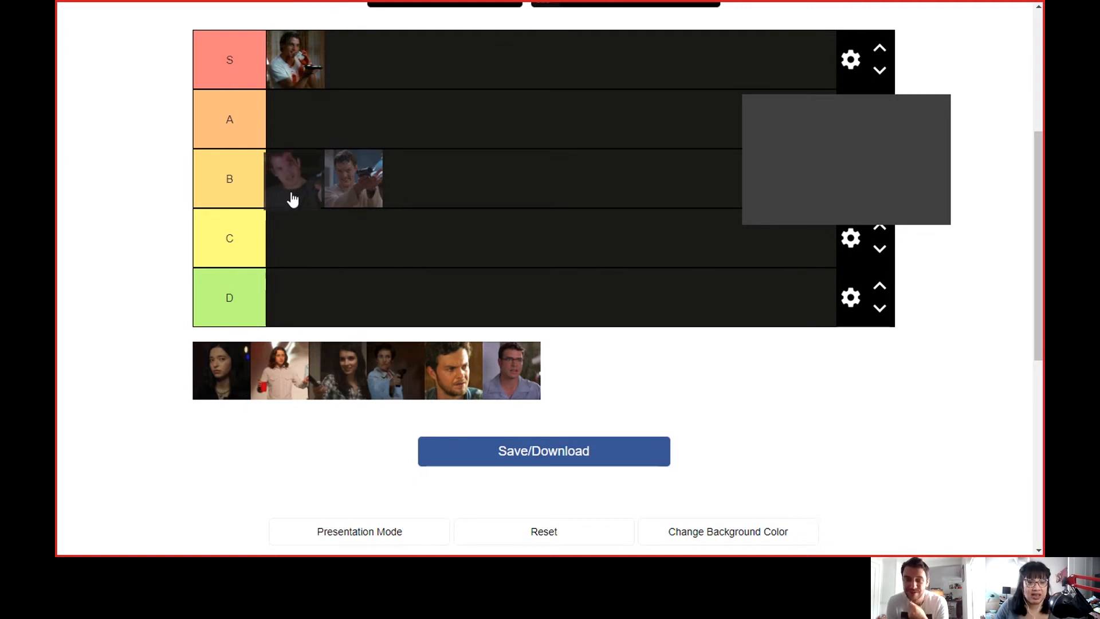
pyautogui.moveTo(113, 334)
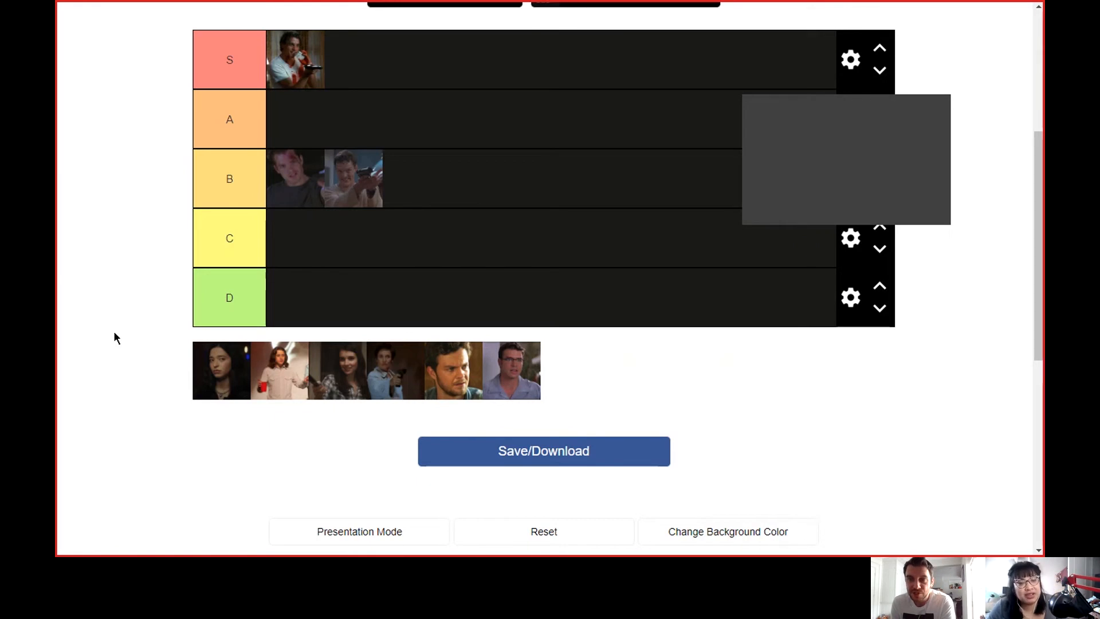
pyautogui.moveTo(314, 395)
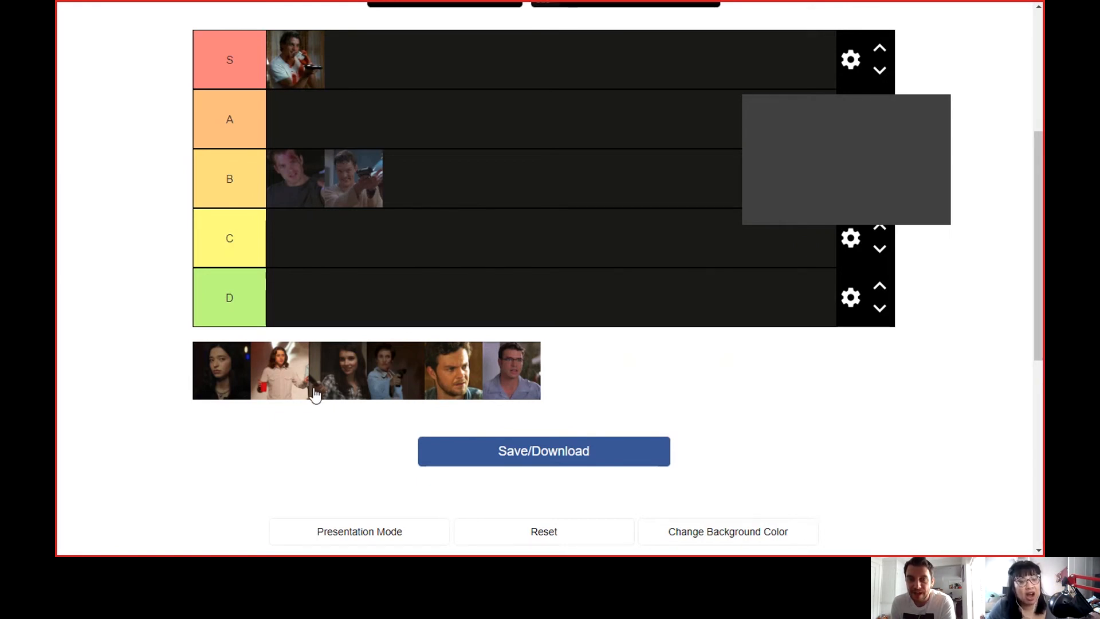
pyautogui.moveTo(366, 440)
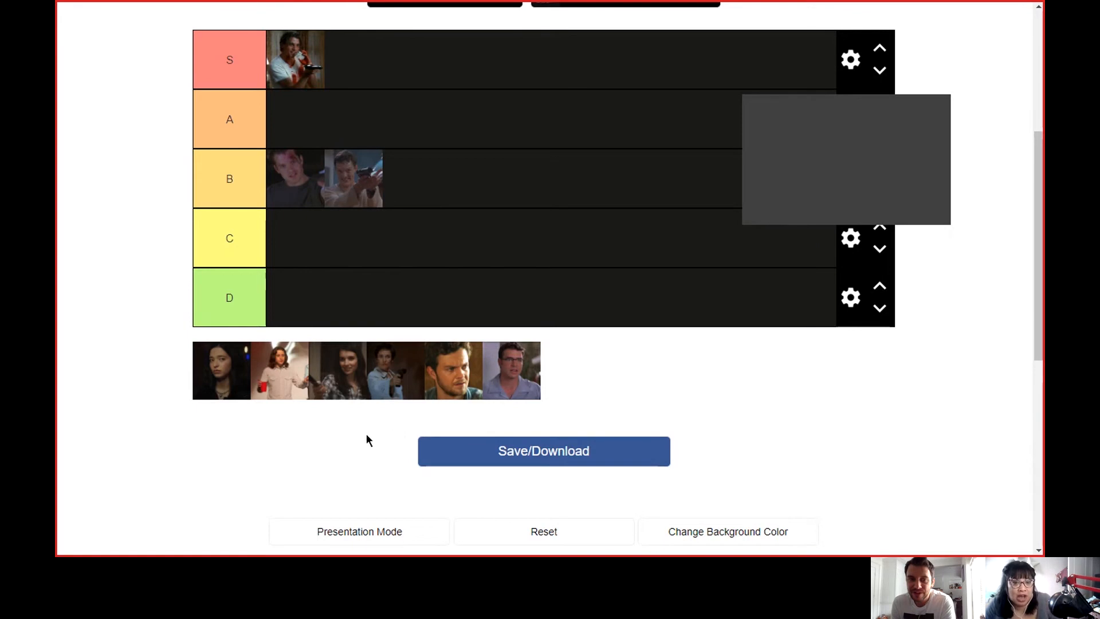
pyautogui.moveTo(371, 395)
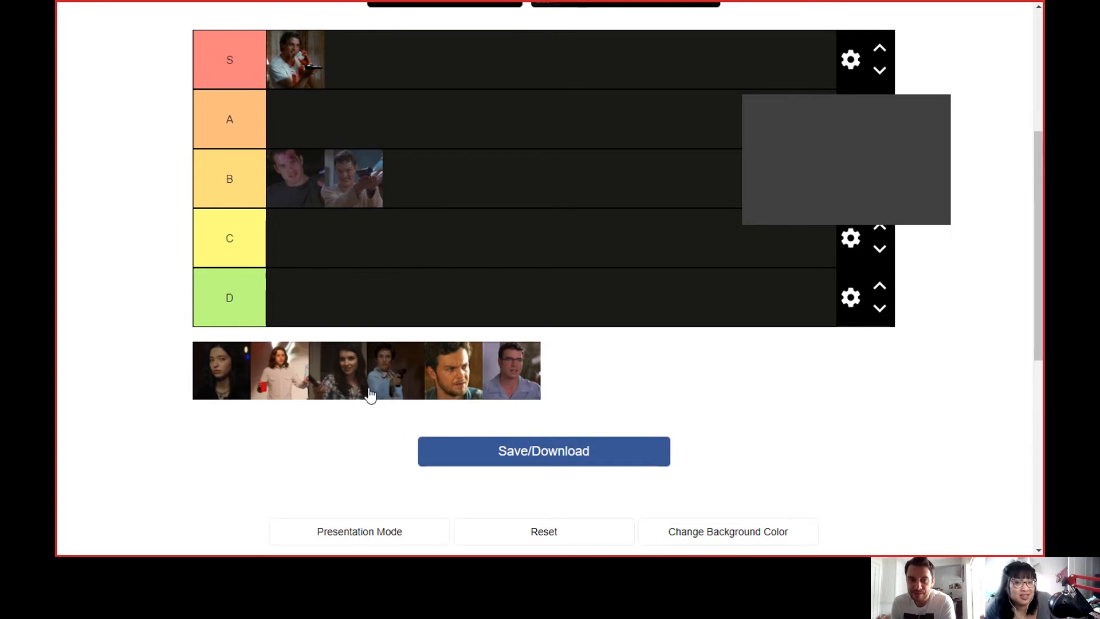
pyautogui.moveTo(394, 384)
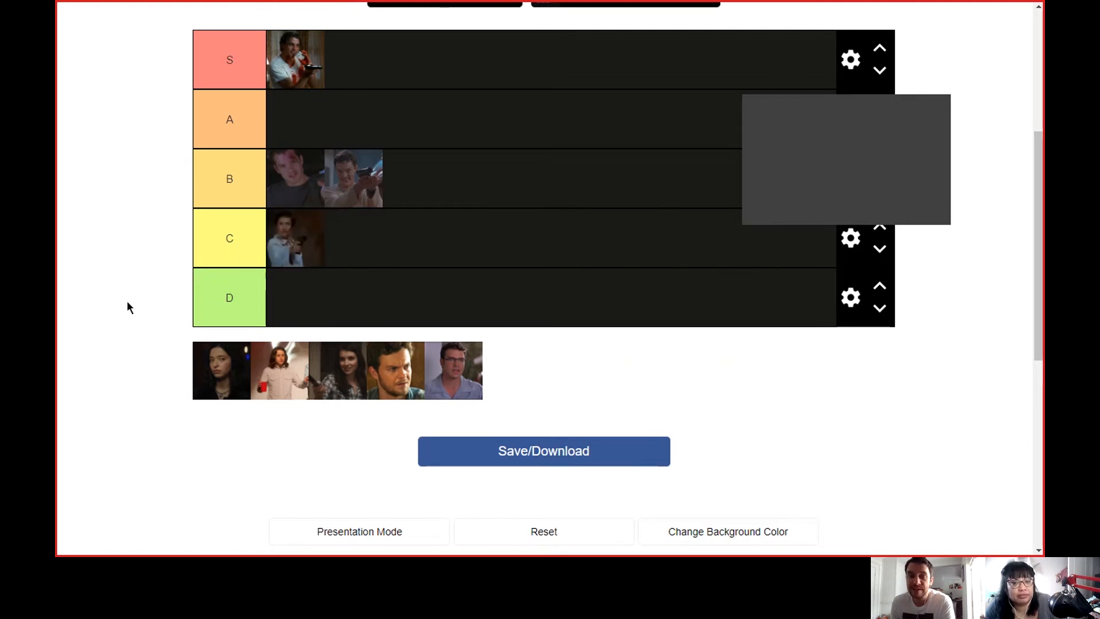
pyautogui.moveTo(119, 298)
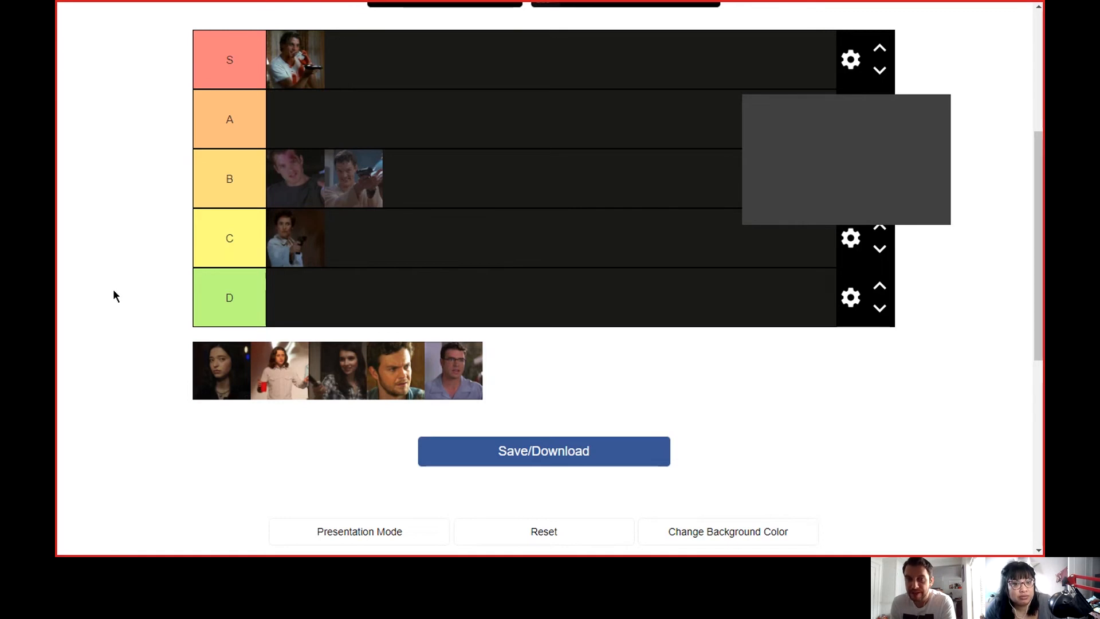
pyautogui.moveTo(103, 285)
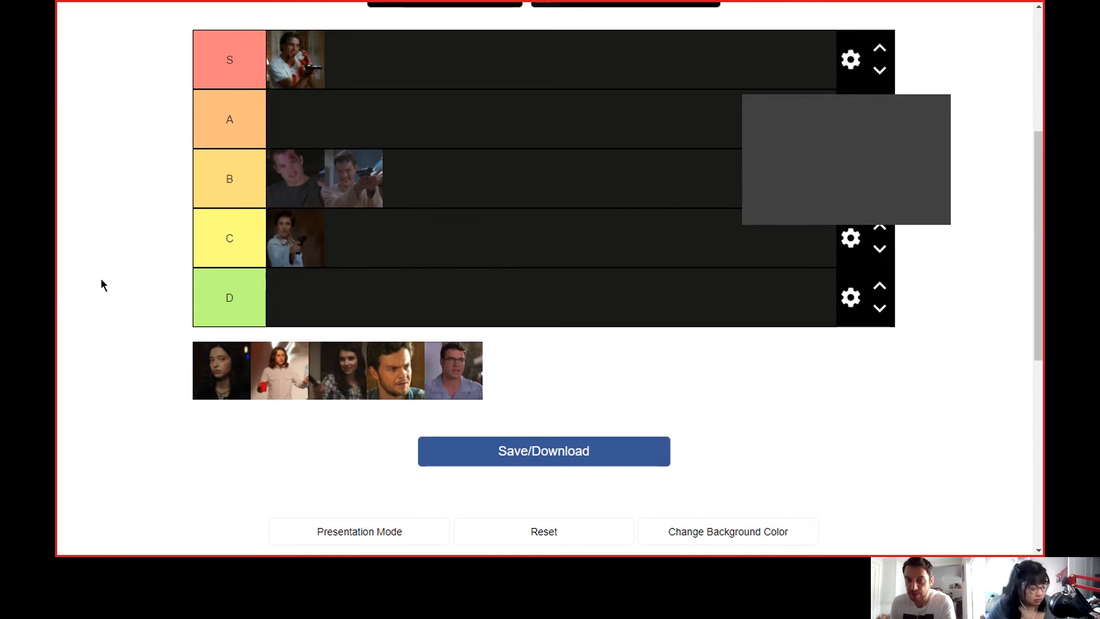
pyautogui.moveTo(57, 270)
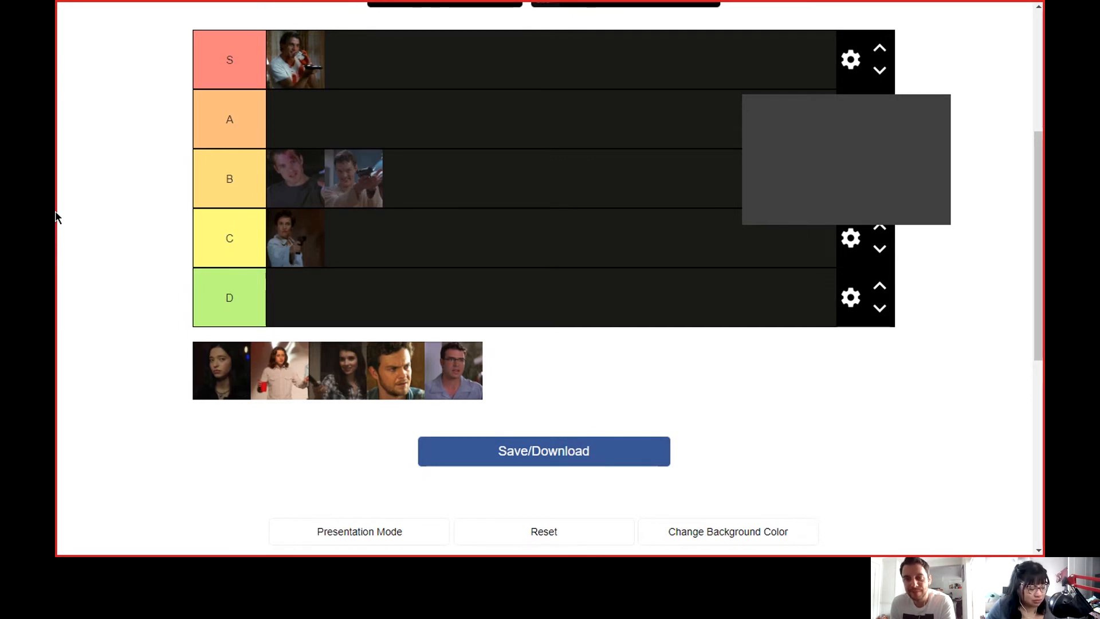
pyautogui.moveTo(68, 275)
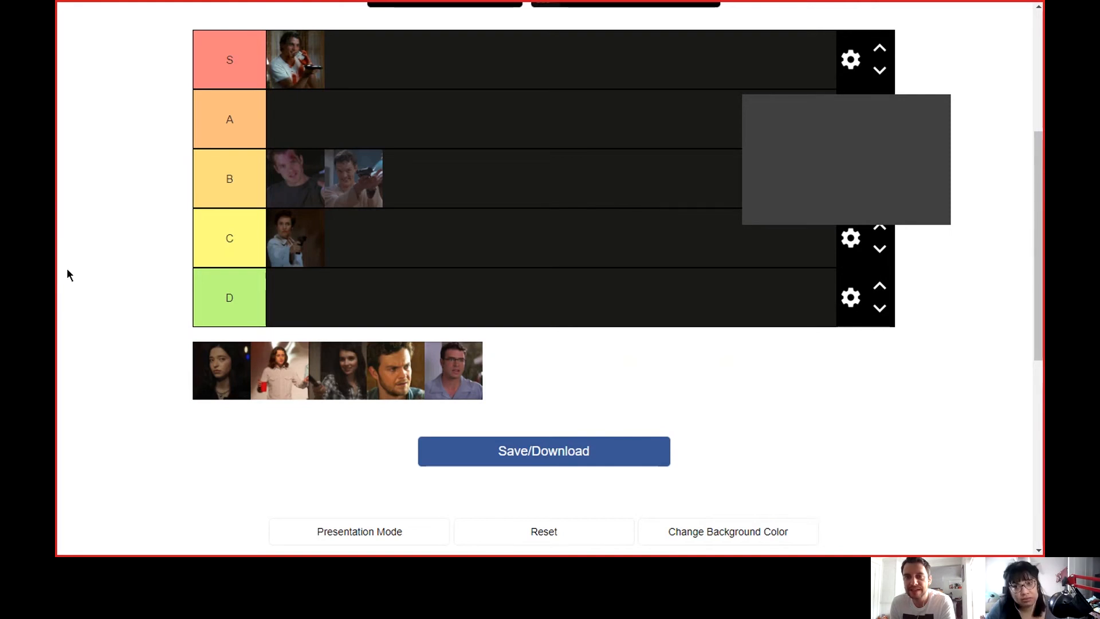
pyautogui.moveTo(180, 327)
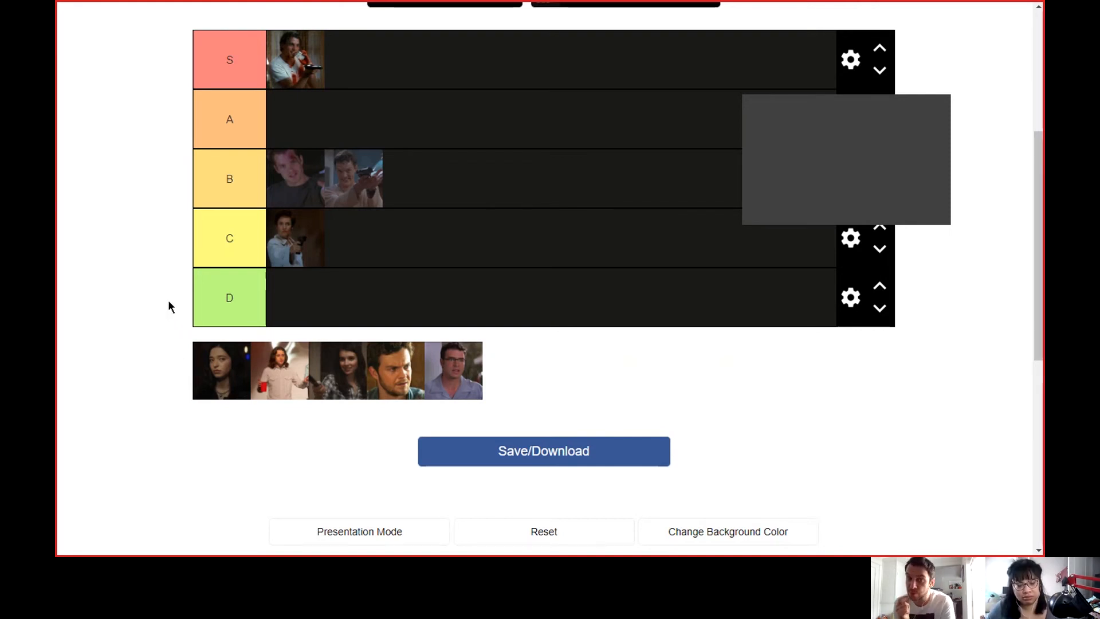
pyautogui.moveTo(57, 272)
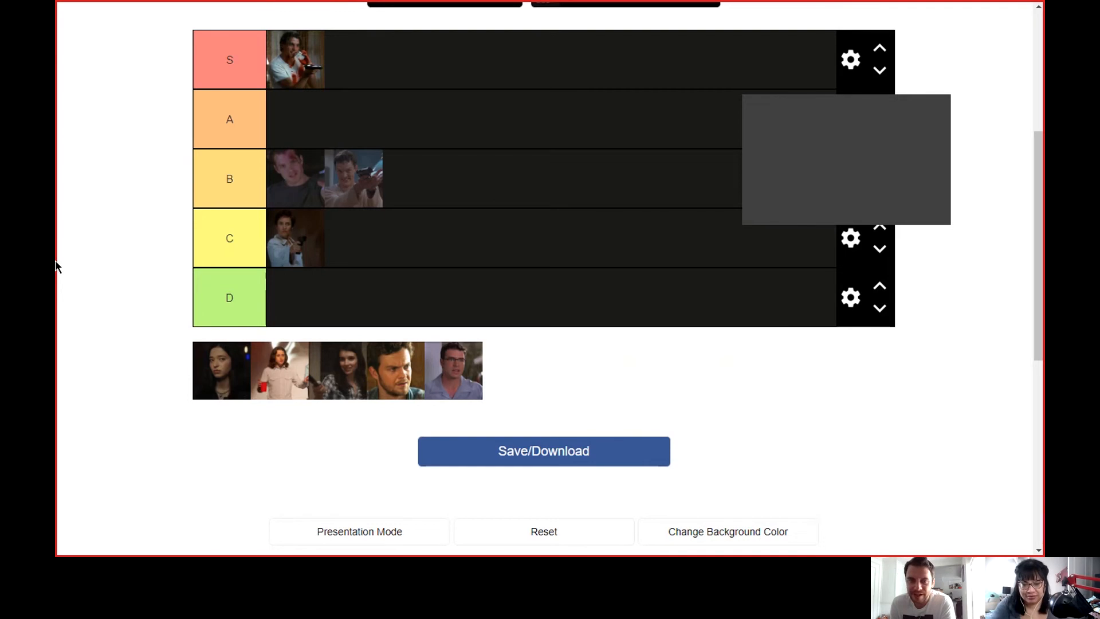
pyautogui.moveTo(249, 370)
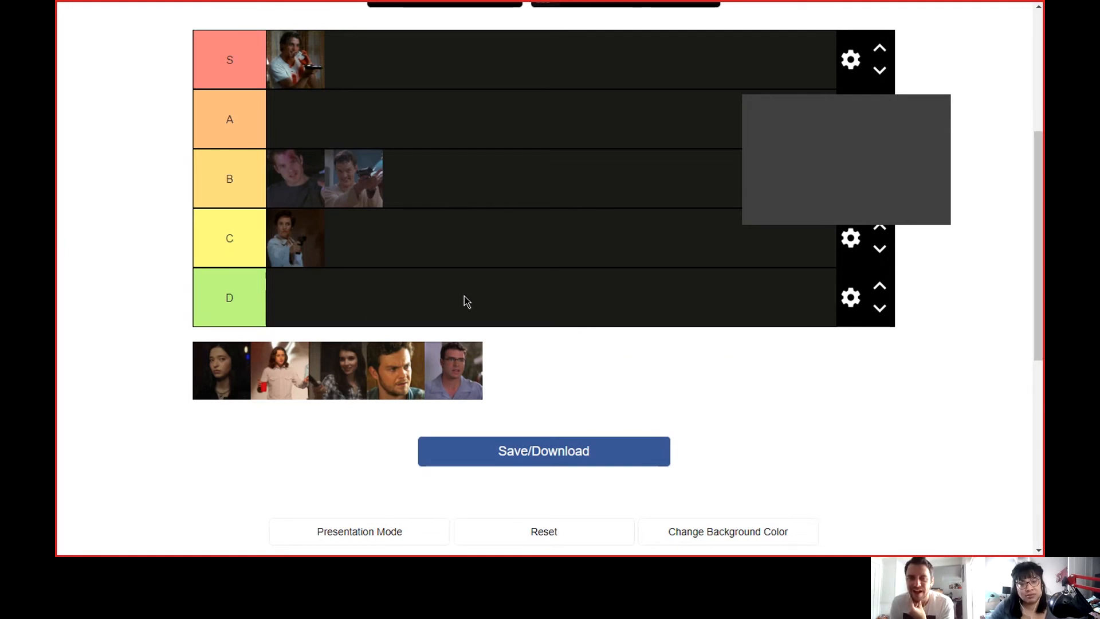
pyautogui.moveTo(554, 378)
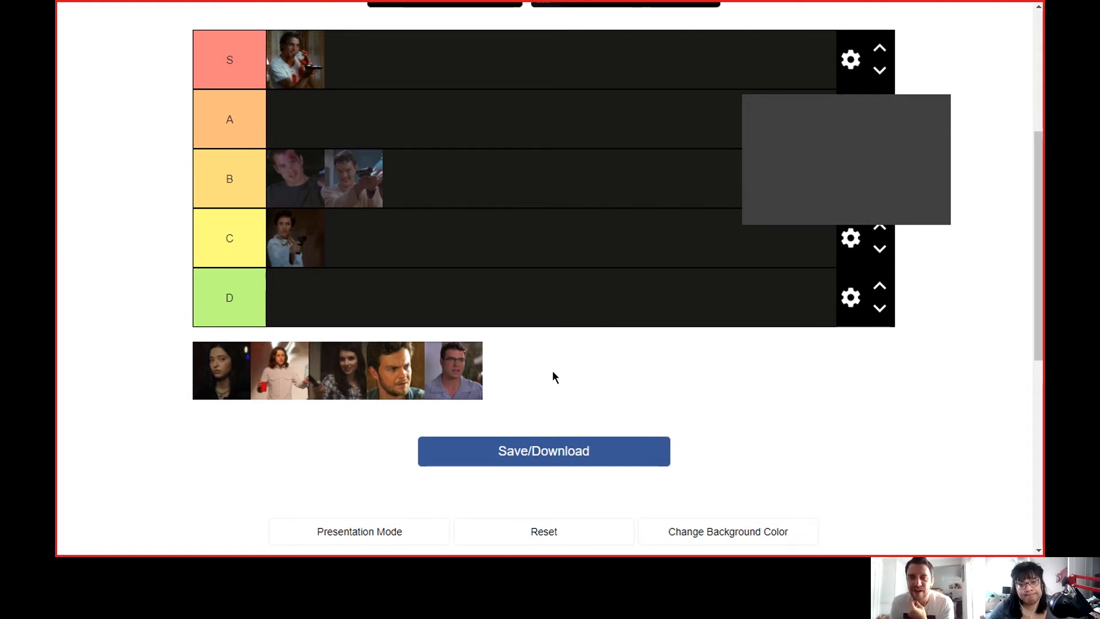
pyautogui.moveTo(548, 383)
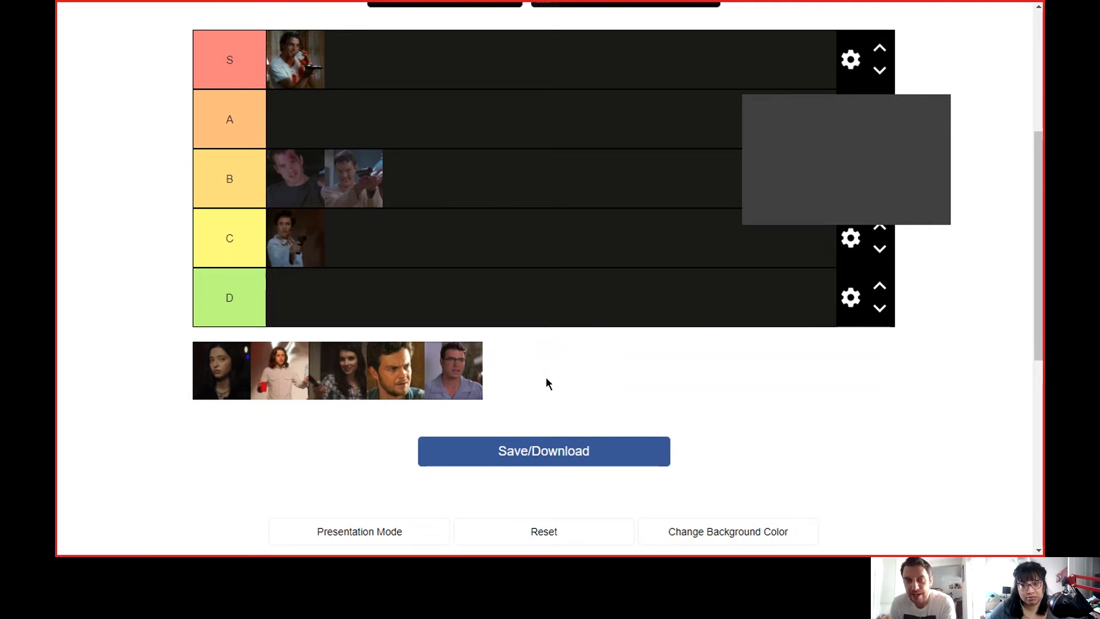
pyautogui.moveTo(538, 377)
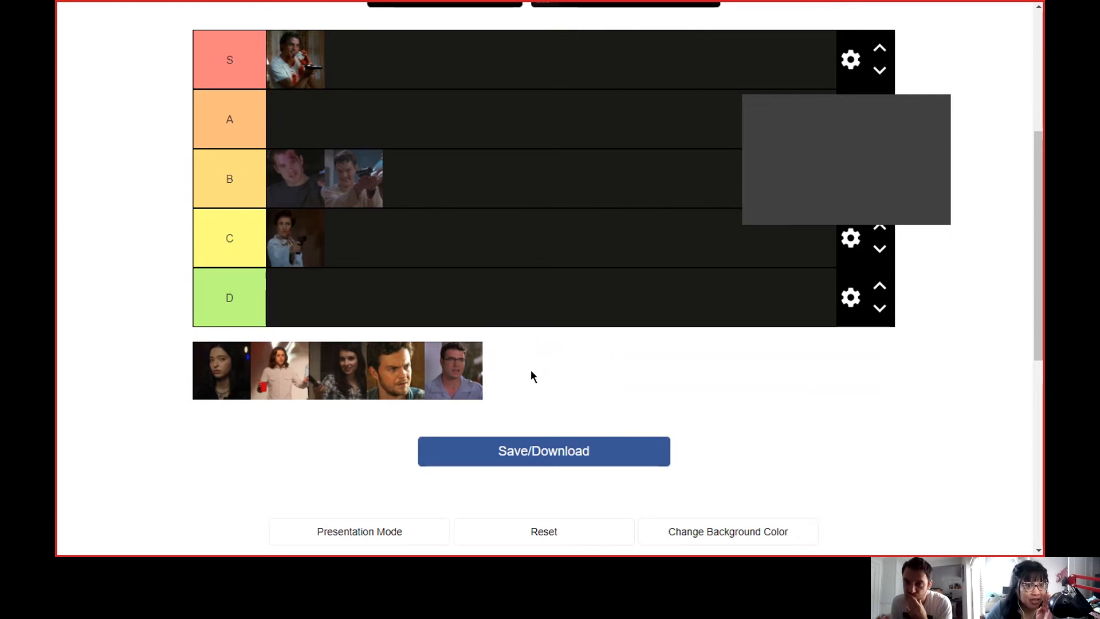
pyautogui.moveTo(540, 409)
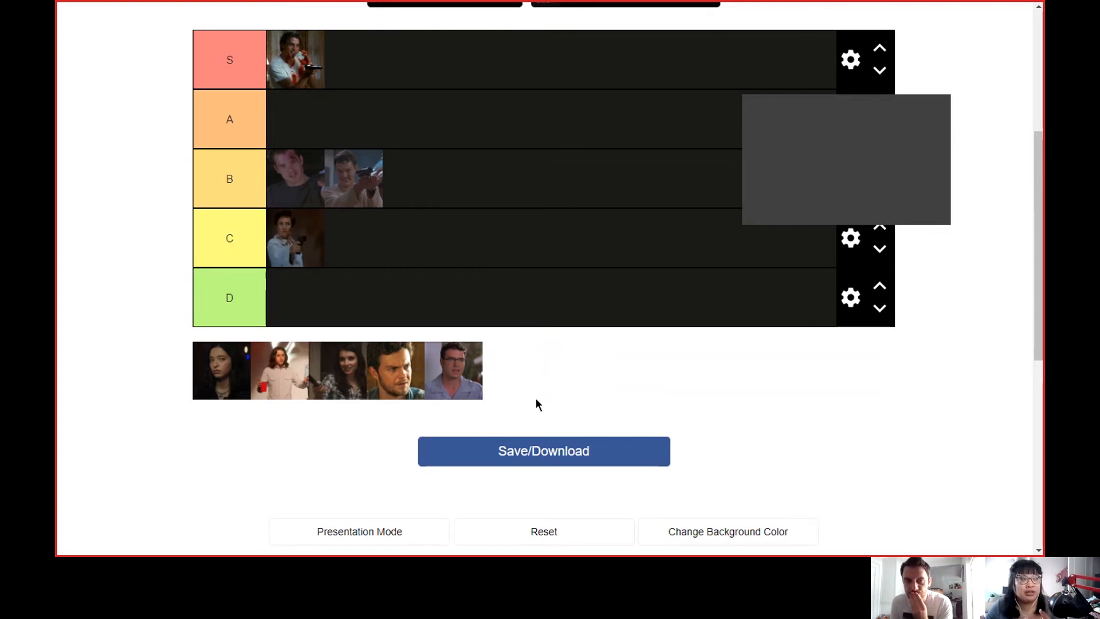
pyautogui.moveTo(529, 409)
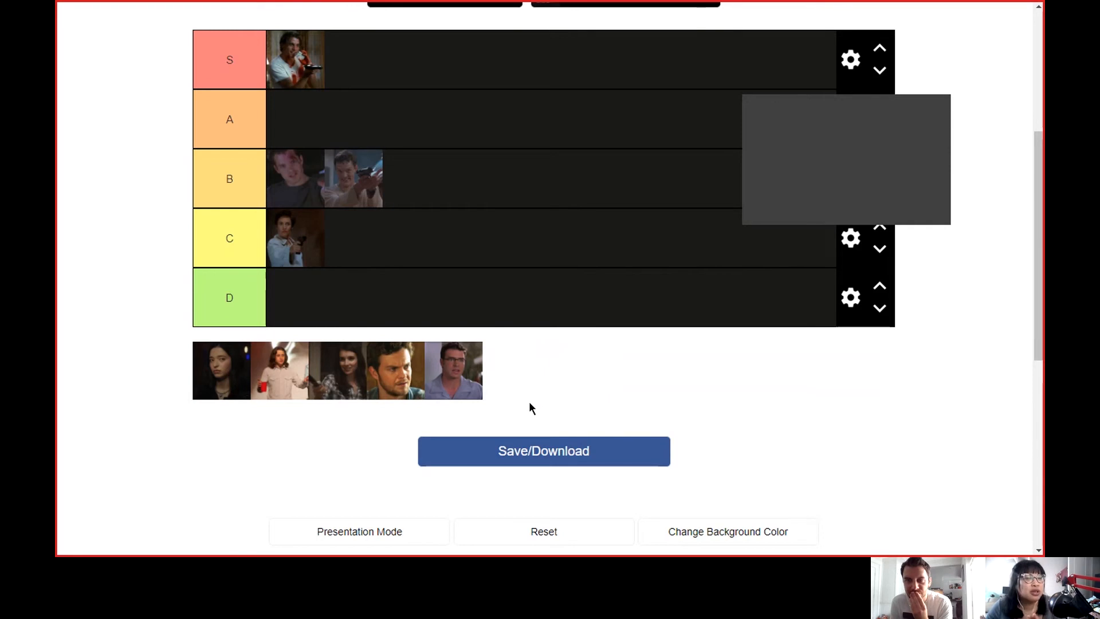
pyautogui.moveTo(526, 406)
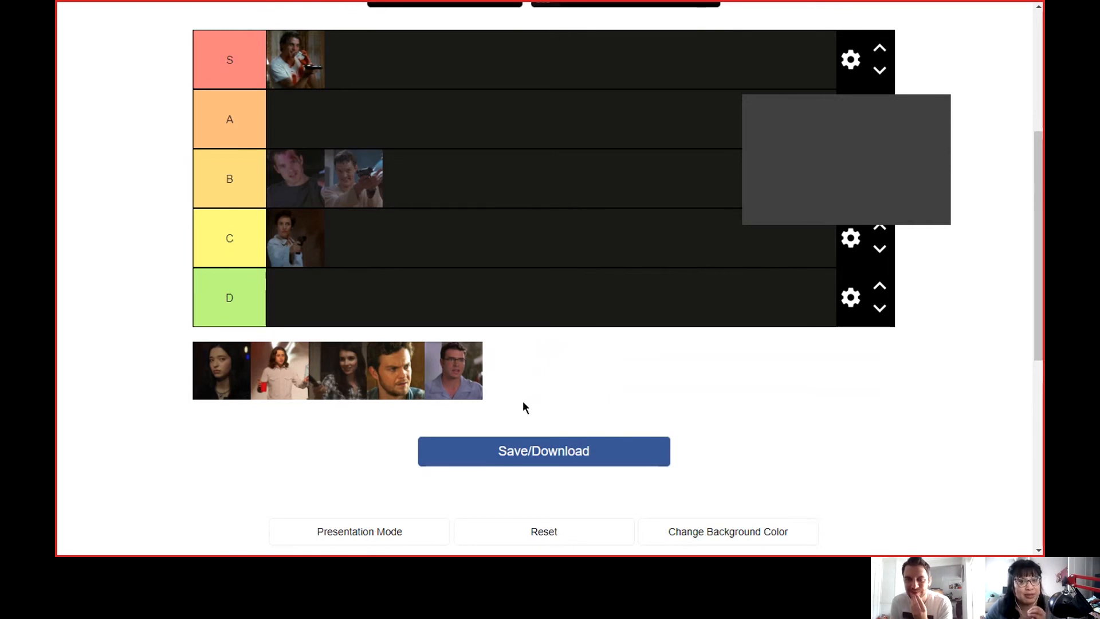
pyautogui.moveTo(535, 412)
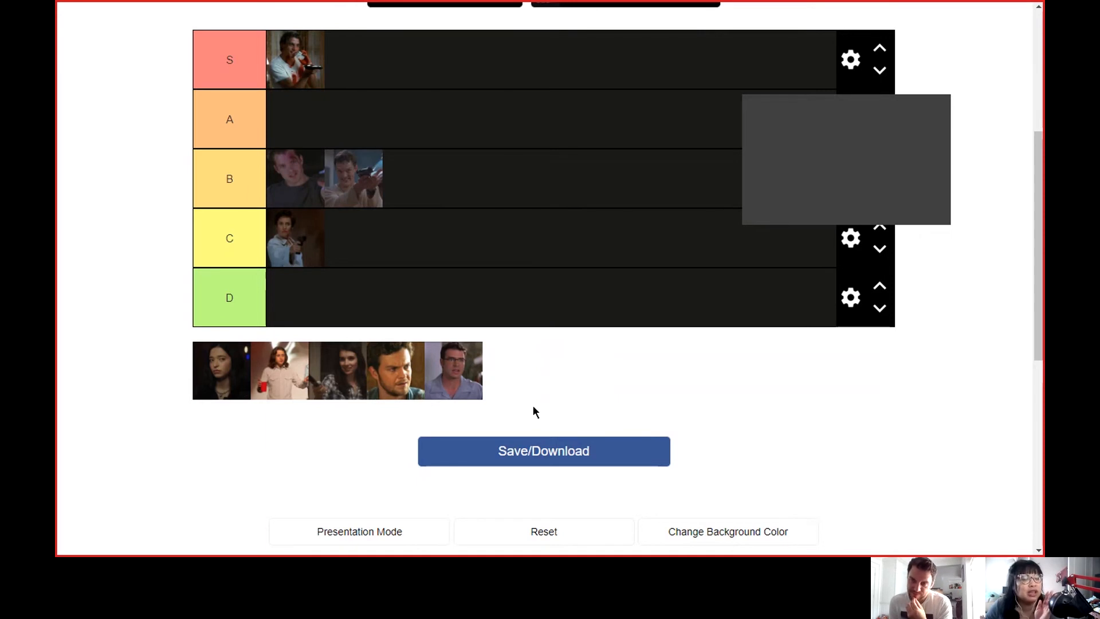
pyautogui.moveTo(468, 393)
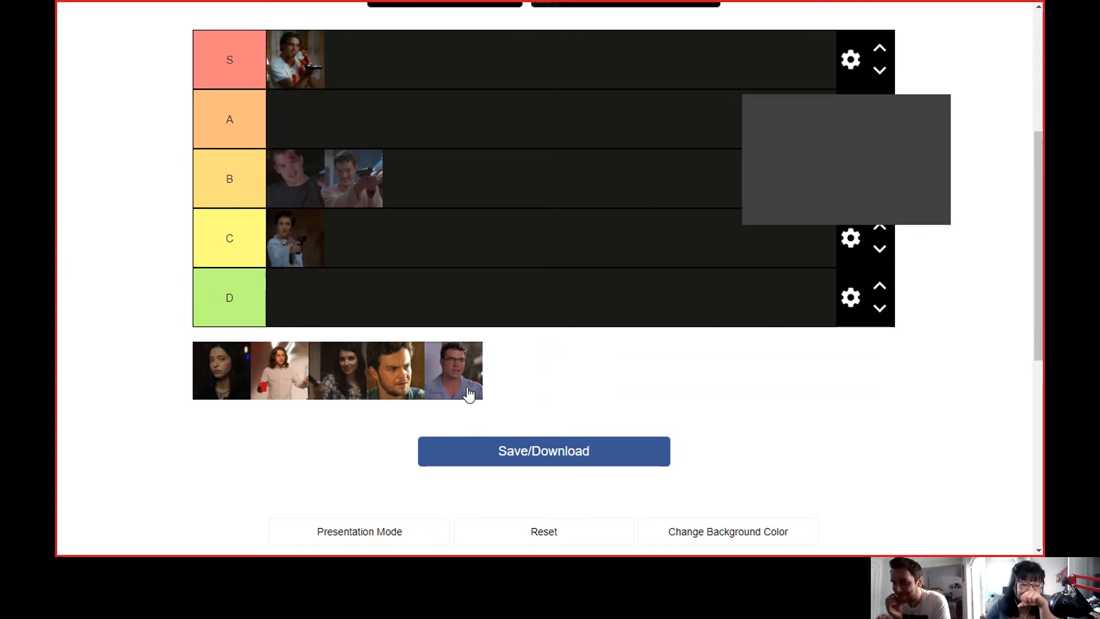
pyautogui.moveTo(488, 399)
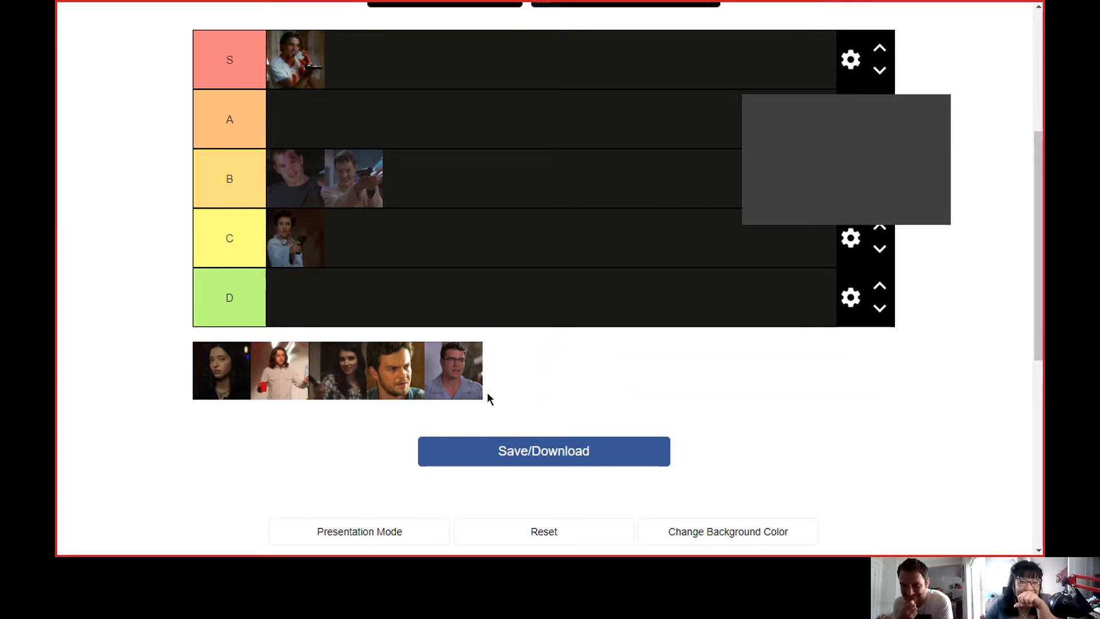
pyautogui.moveTo(498, 330)
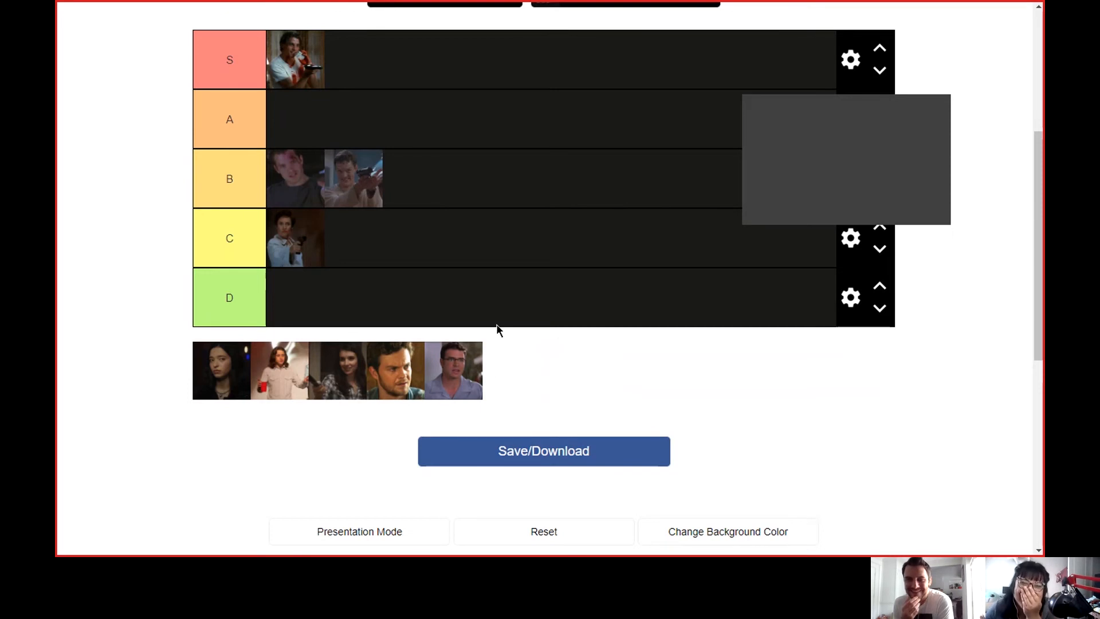
pyautogui.moveTo(465, 387)
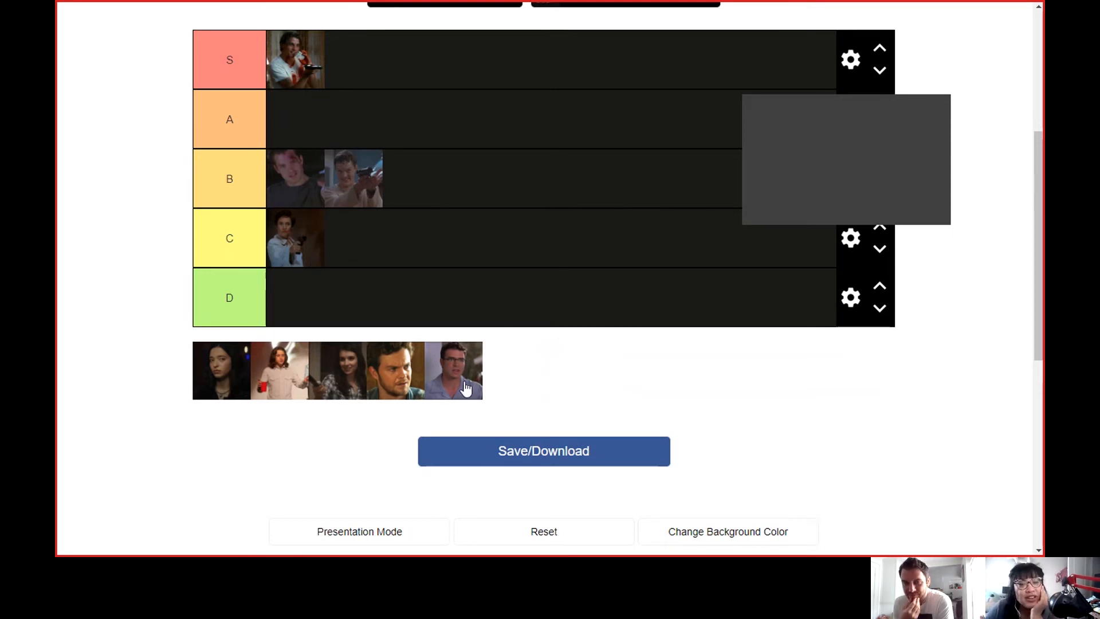
pyautogui.moveTo(481, 286)
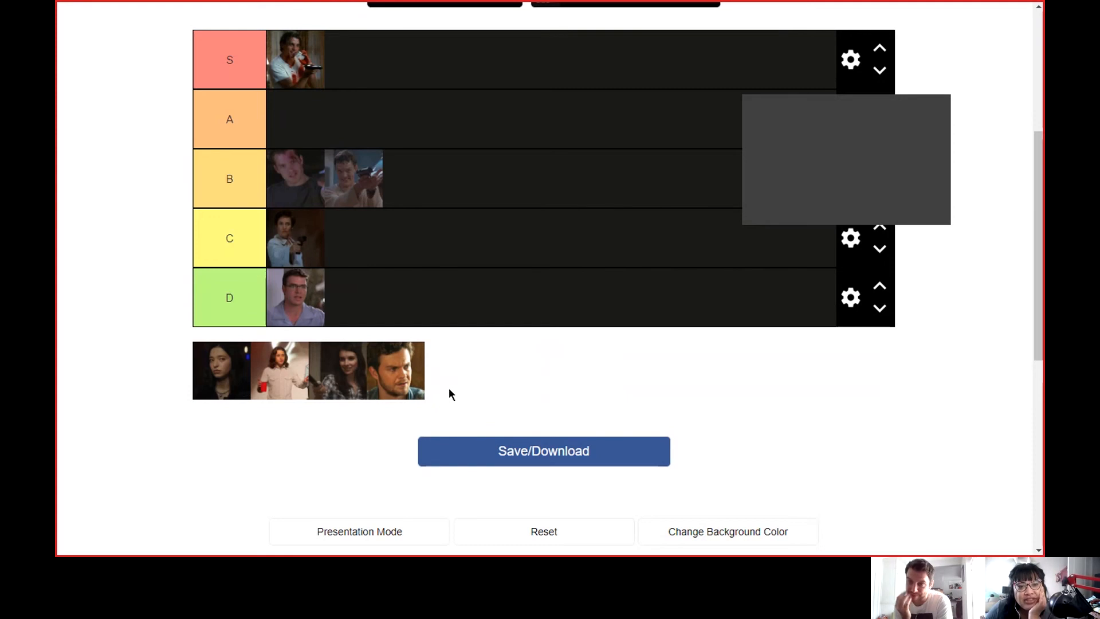
pyautogui.moveTo(461, 359)
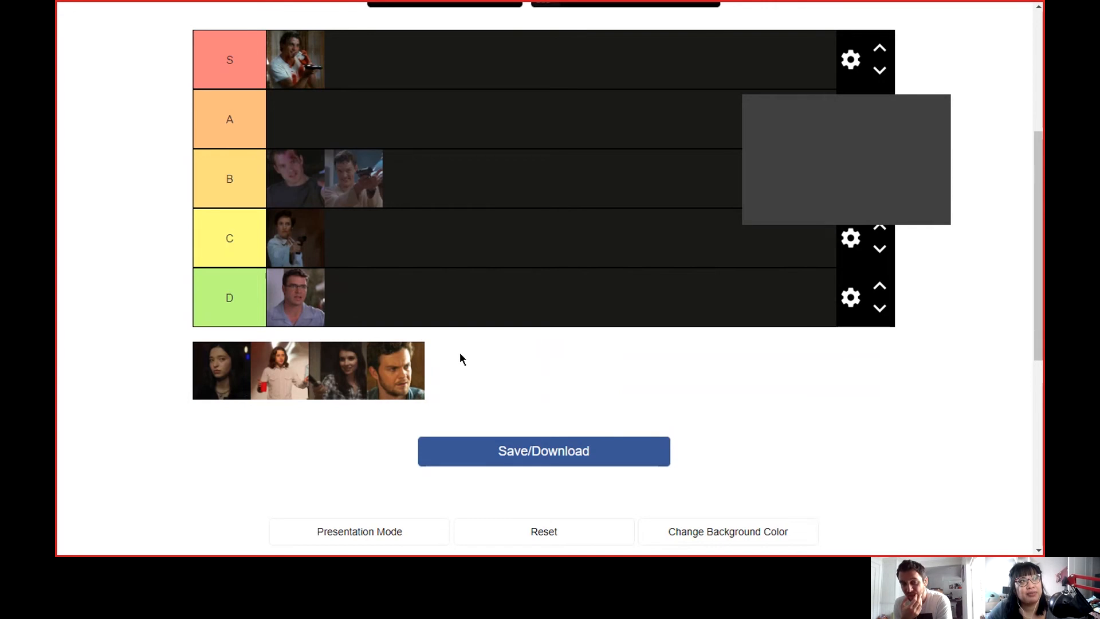
pyautogui.moveTo(424, 363)
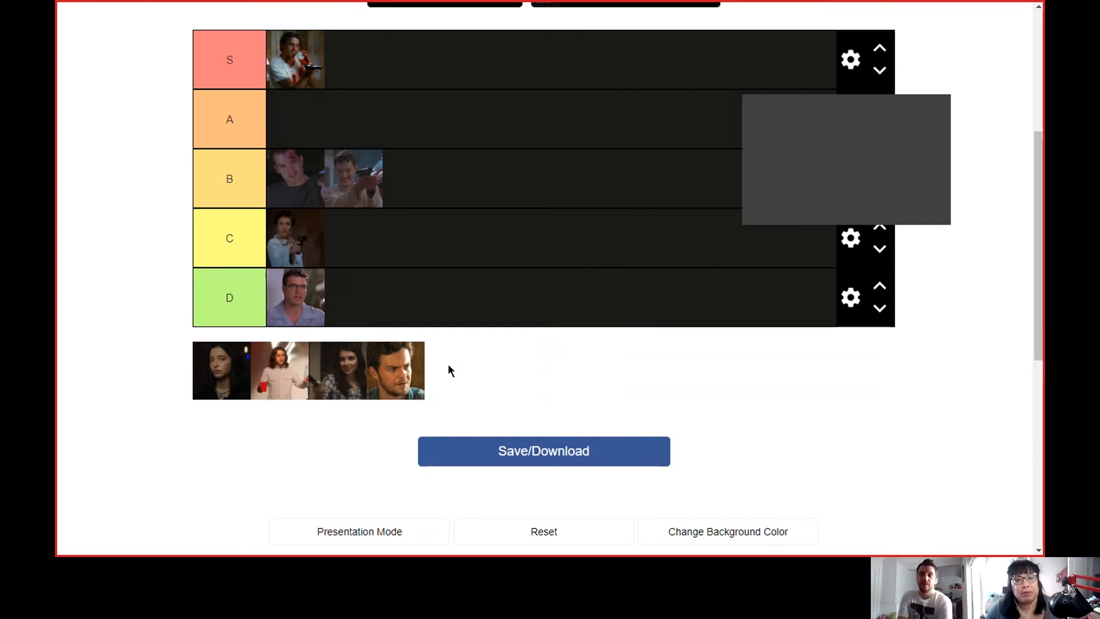
pyautogui.moveTo(431, 365)
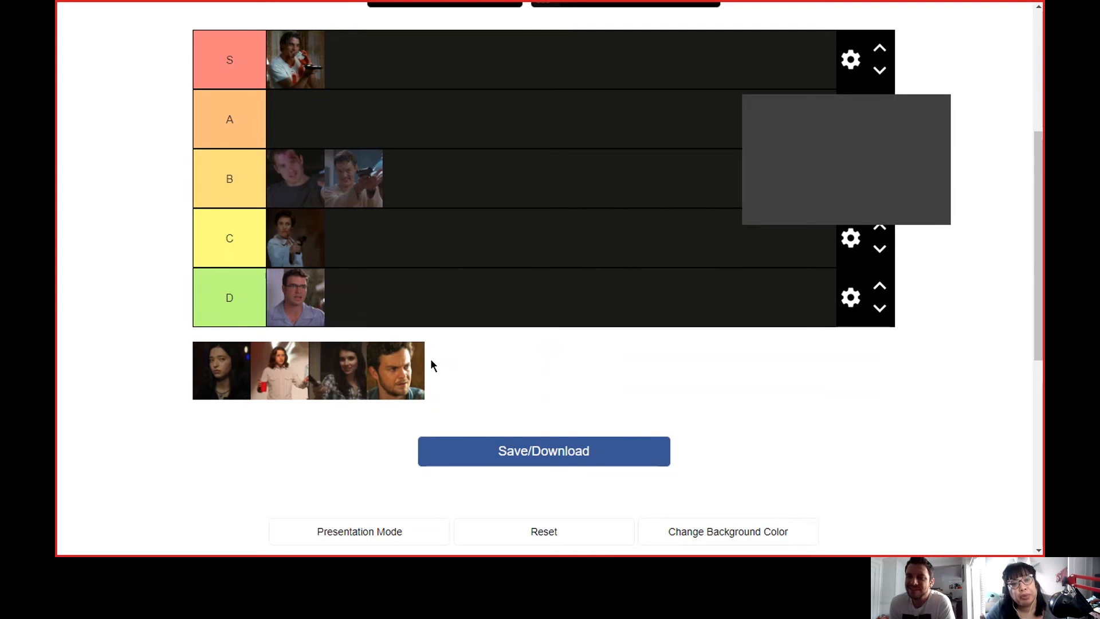
pyautogui.moveTo(428, 365)
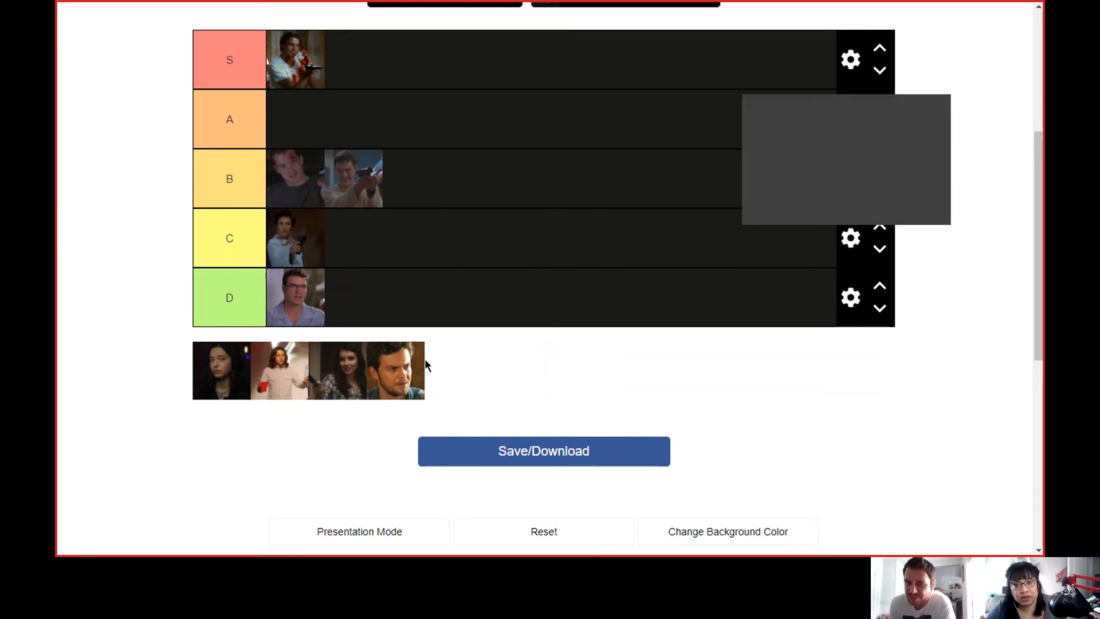
pyautogui.moveTo(415, 366)
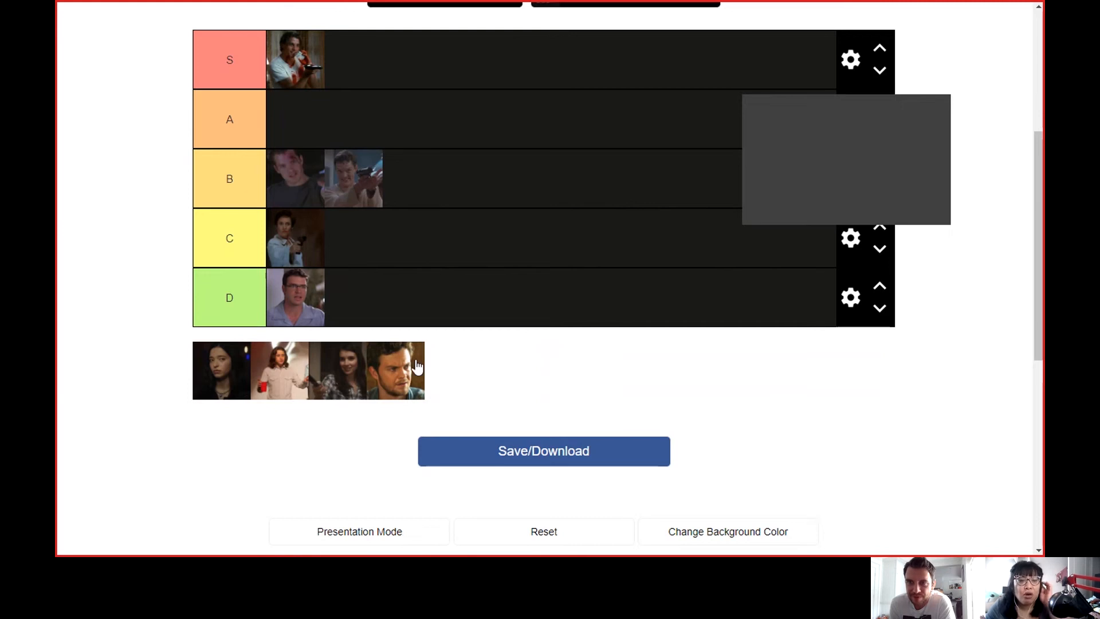
pyautogui.moveTo(359, 361)
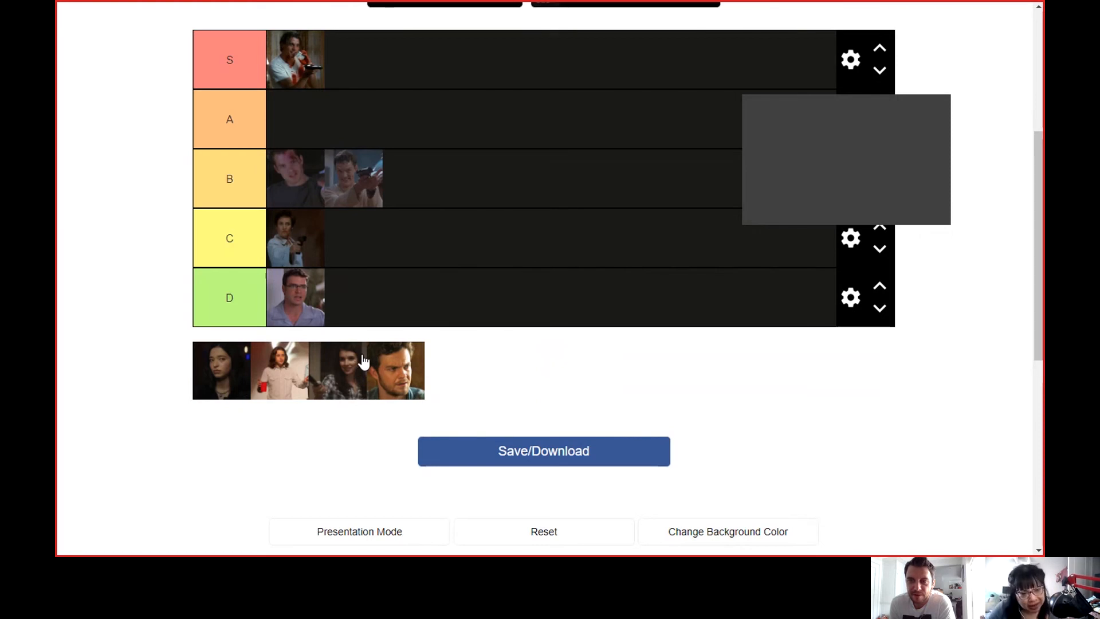
pyautogui.moveTo(119, 435)
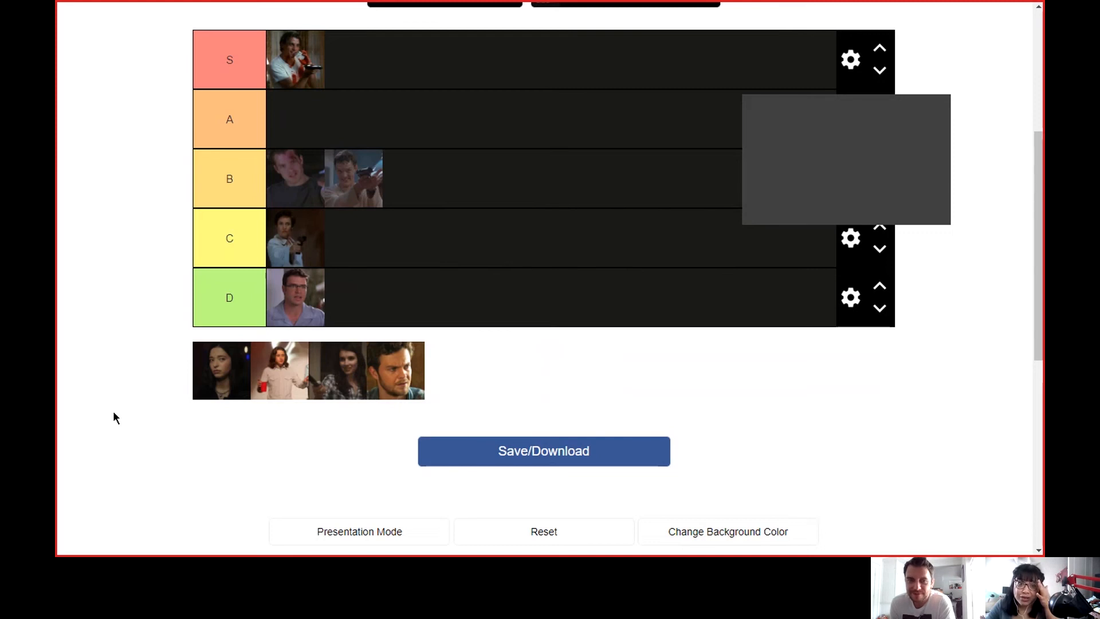
pyautogui.moveTo(166, 326)
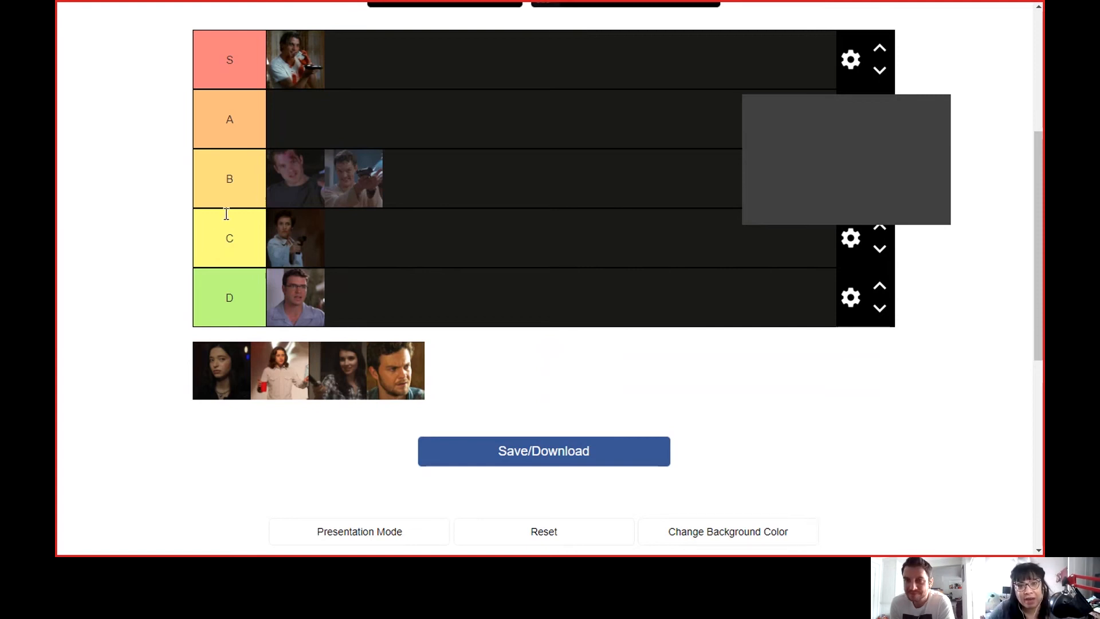
pyautogui.moveTo(161, 281)
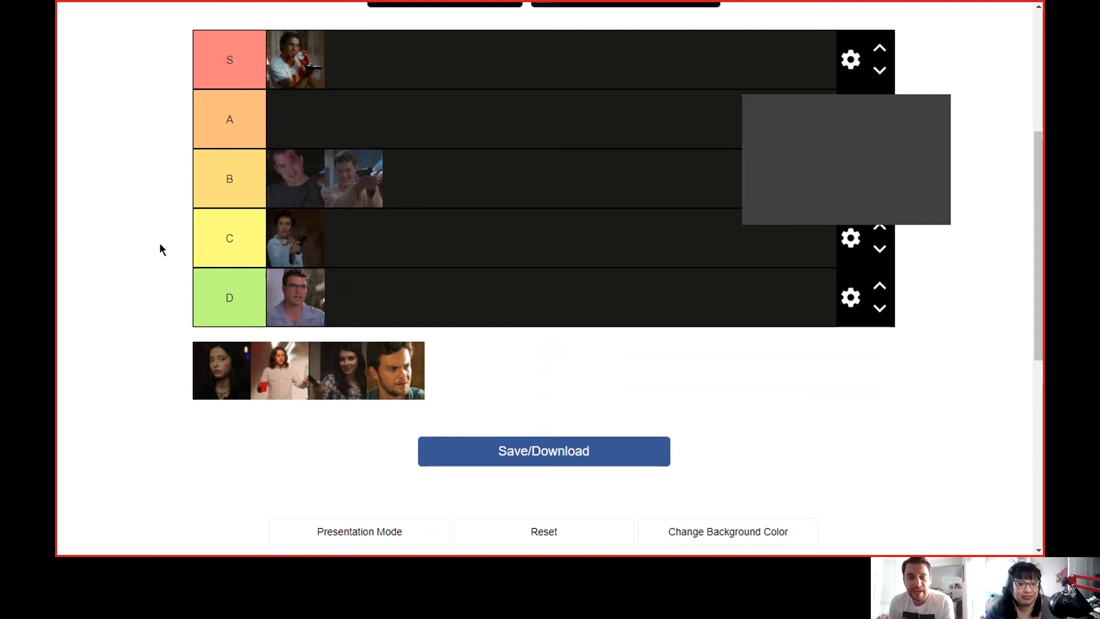
pyautogui.moveTo(143, 231)
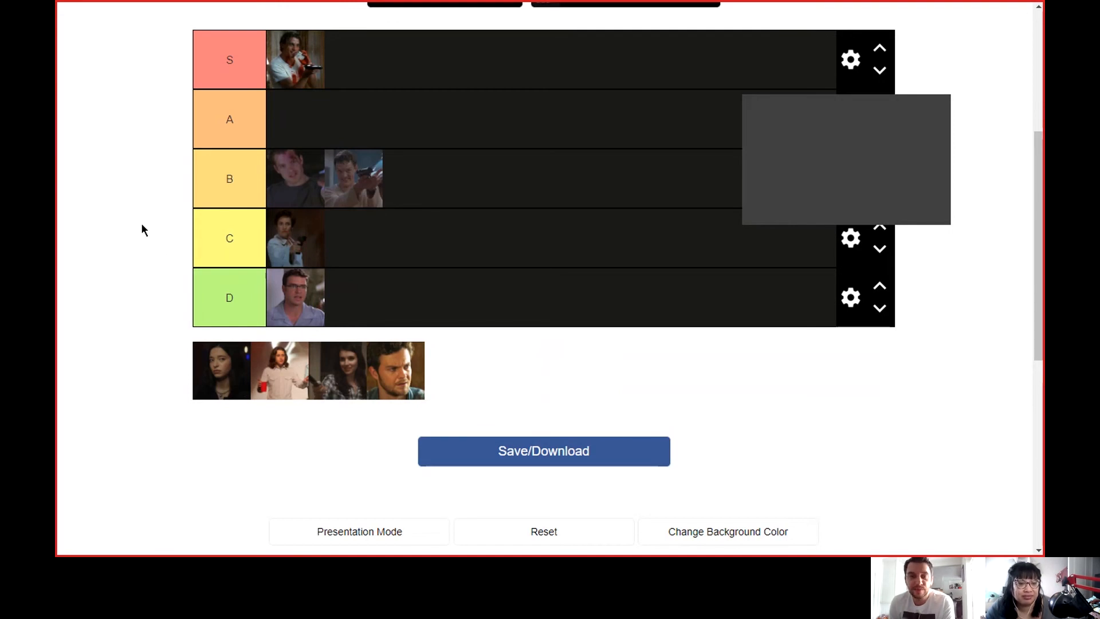
pyautogui.moveTo(147, 286)
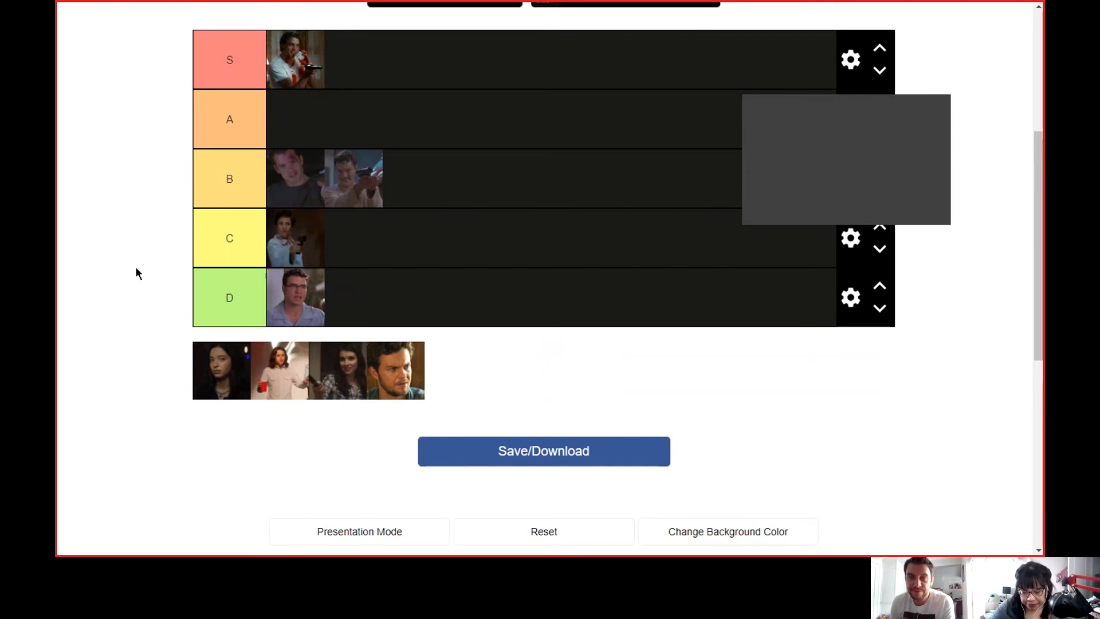
pyautogui.moveTo(154, 313)
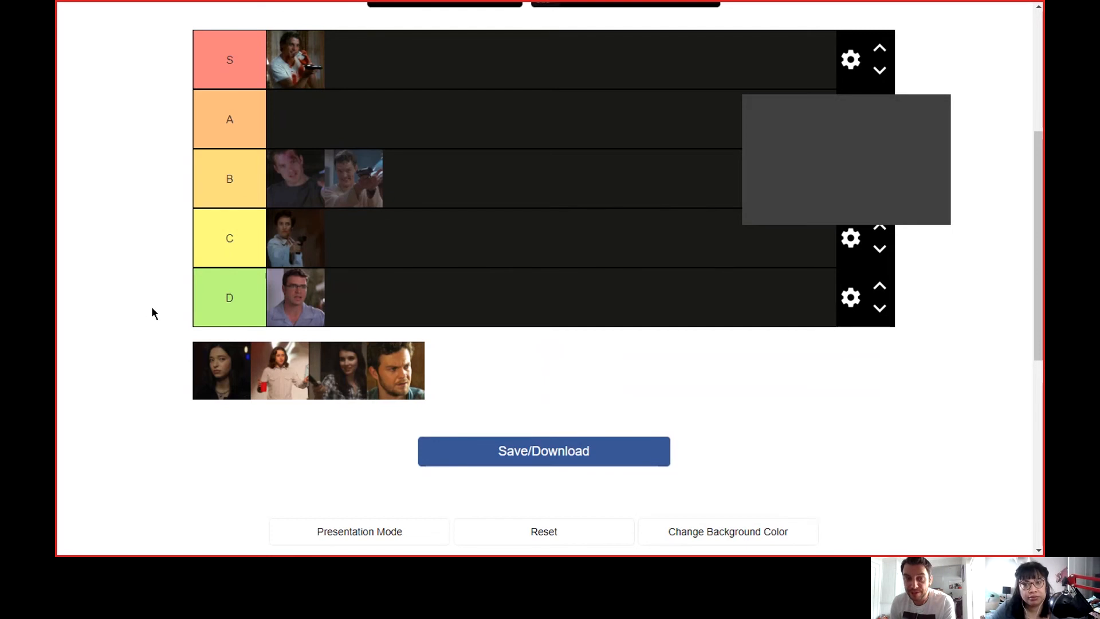
pyautogui.moveTo(294, 406)
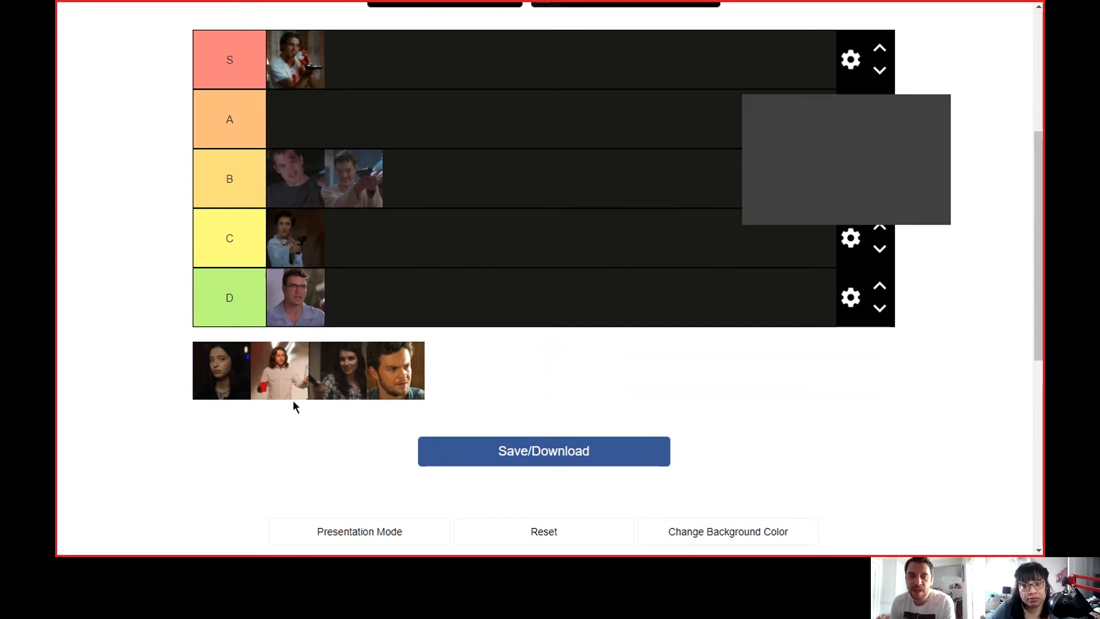
pyautogui.moveTo(284, 412)
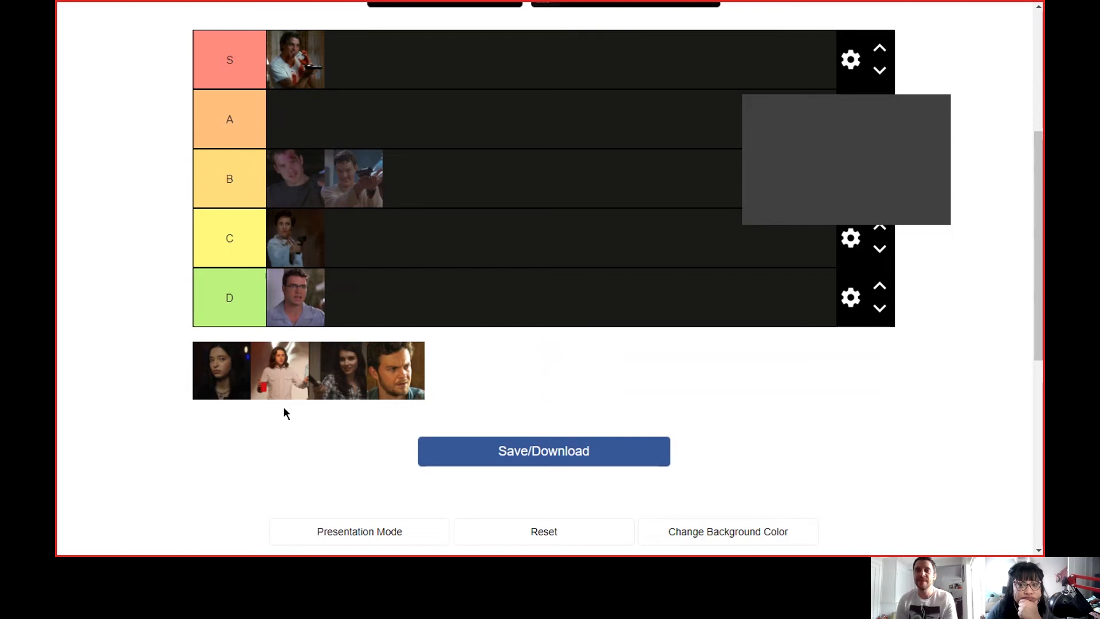
pyautogui.moveTo(326, 396)
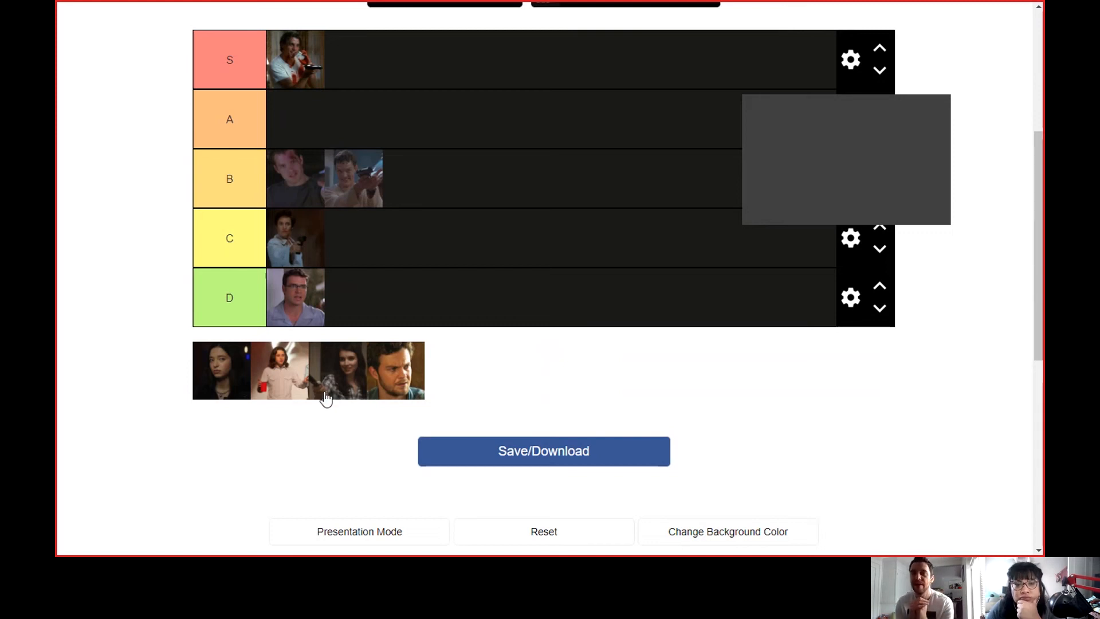
pyautogui.moveTo(286, 362)
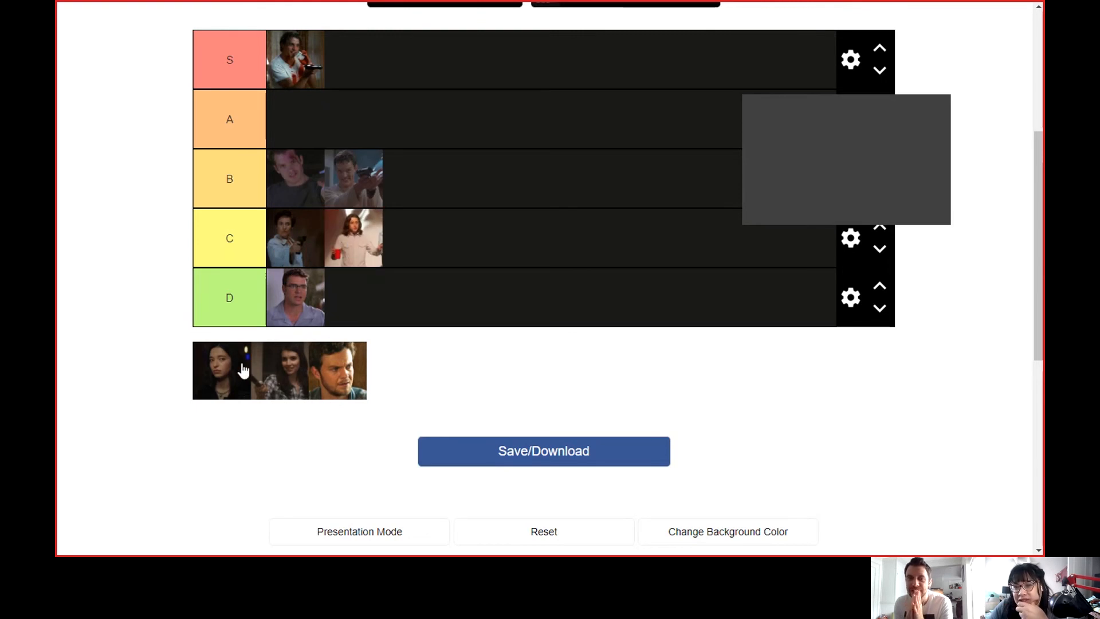
pyautogui.moveTo(210, 344)
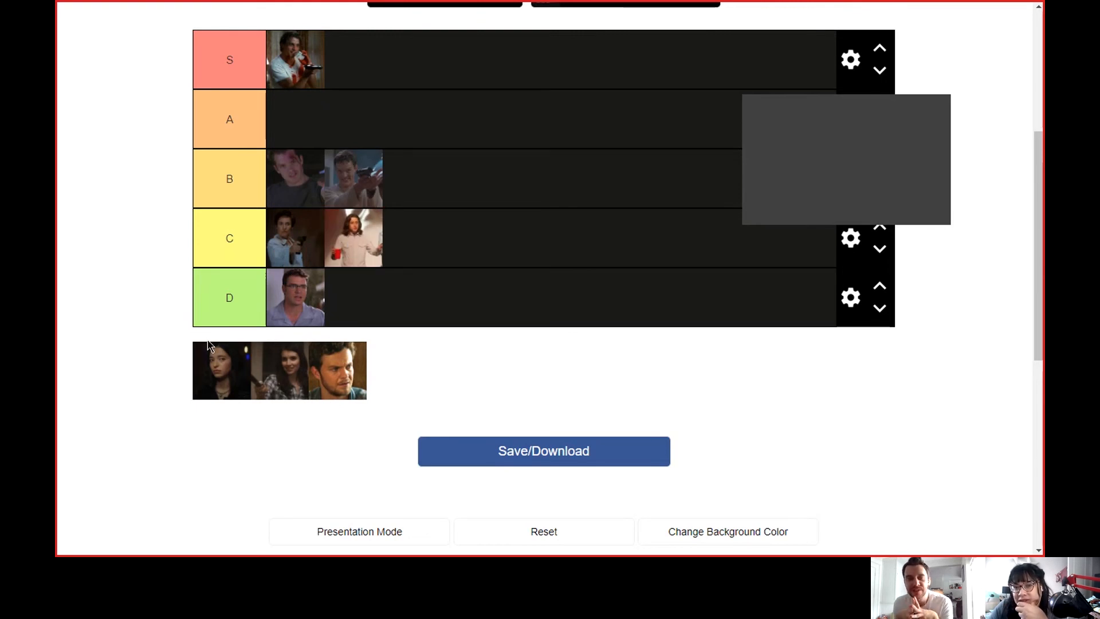
pyautogui.moveTo(166, 284)
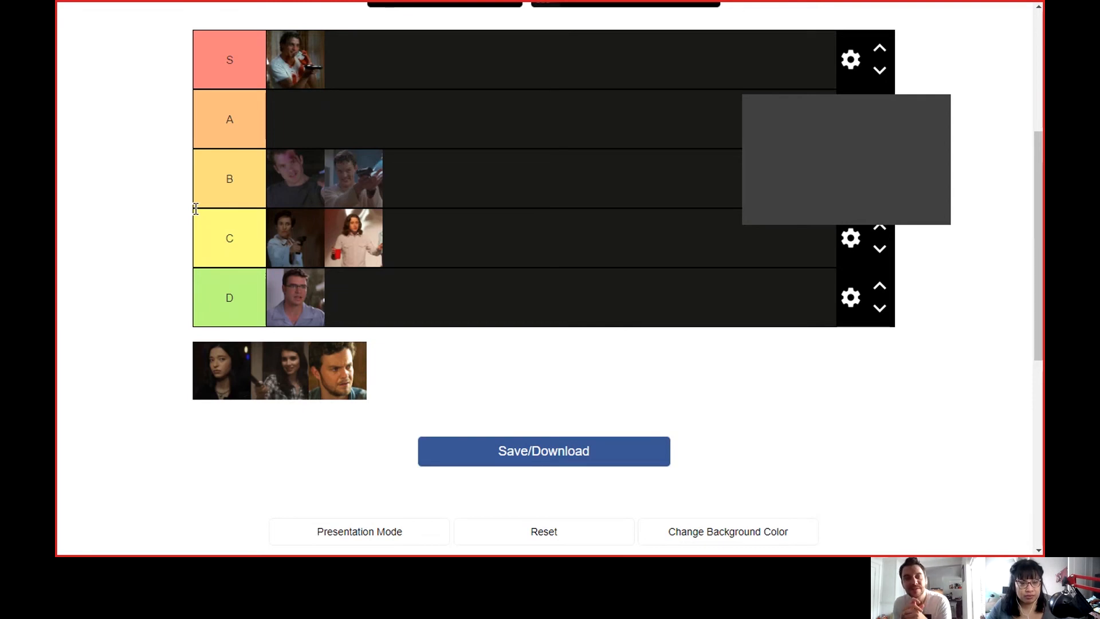
pyautogui.moveTo(150, 242)
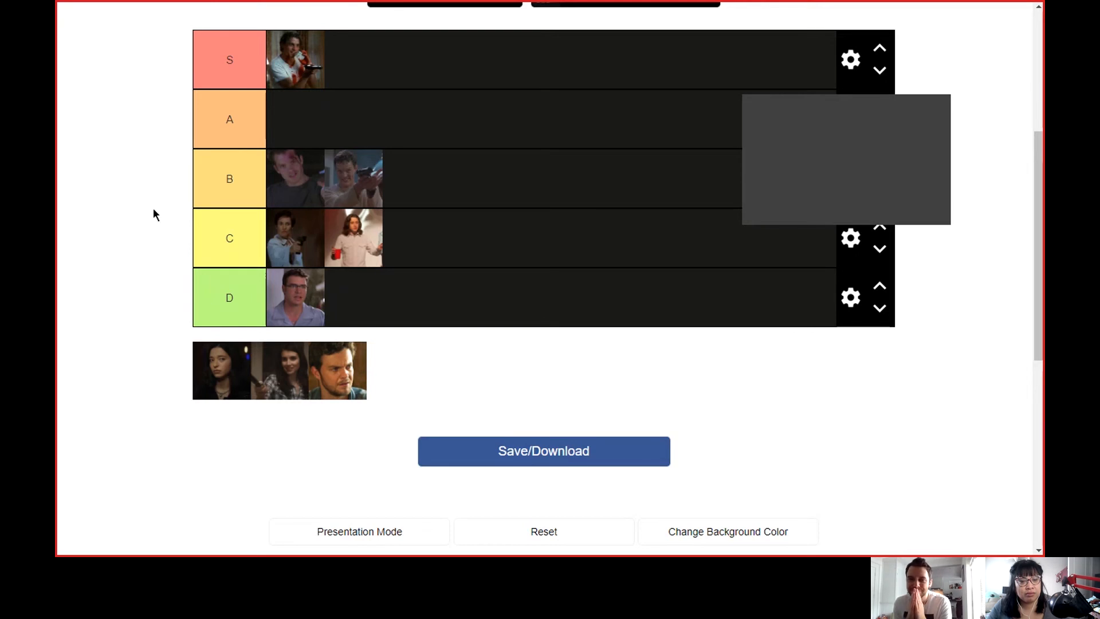
pyautogui.moveTo(221, 342)
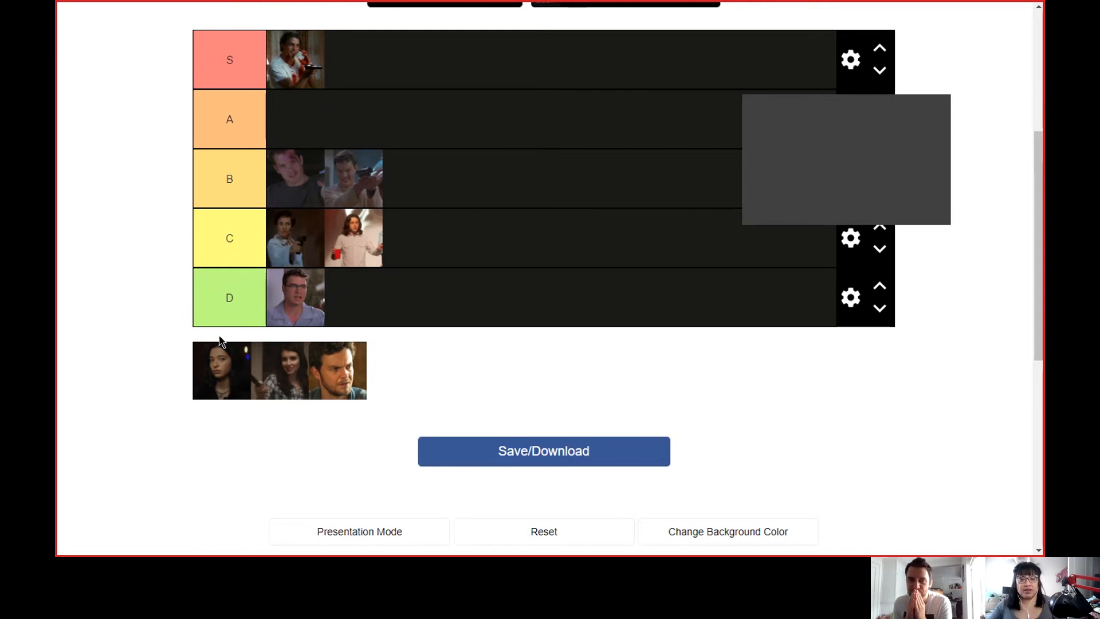
pyautogui.moveTo(281, 384)
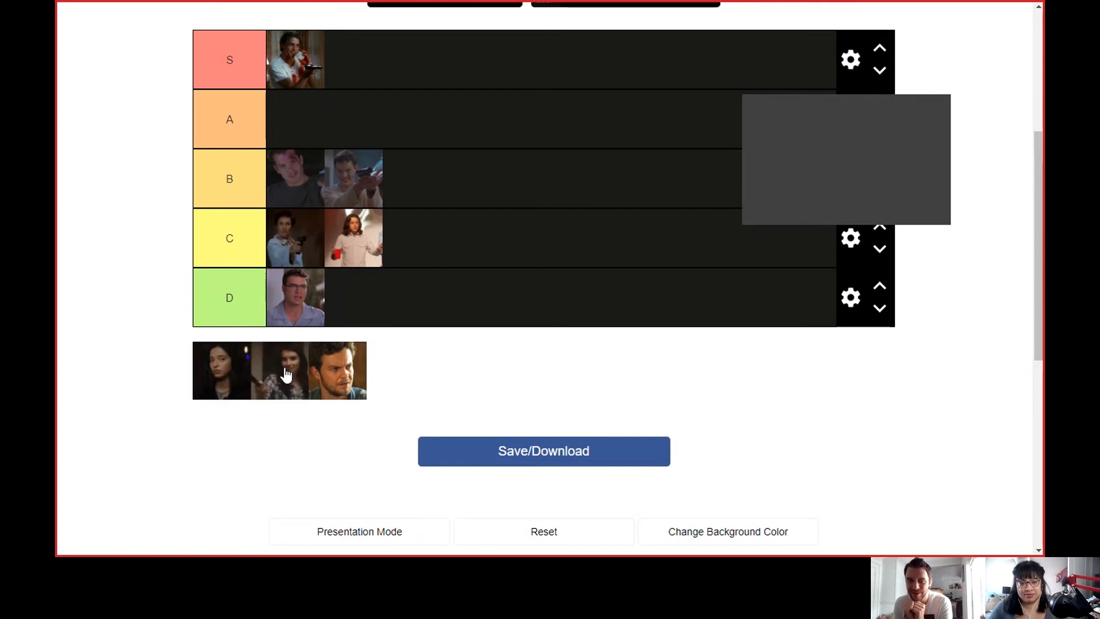
pyautogui.moveTo(287, 416)
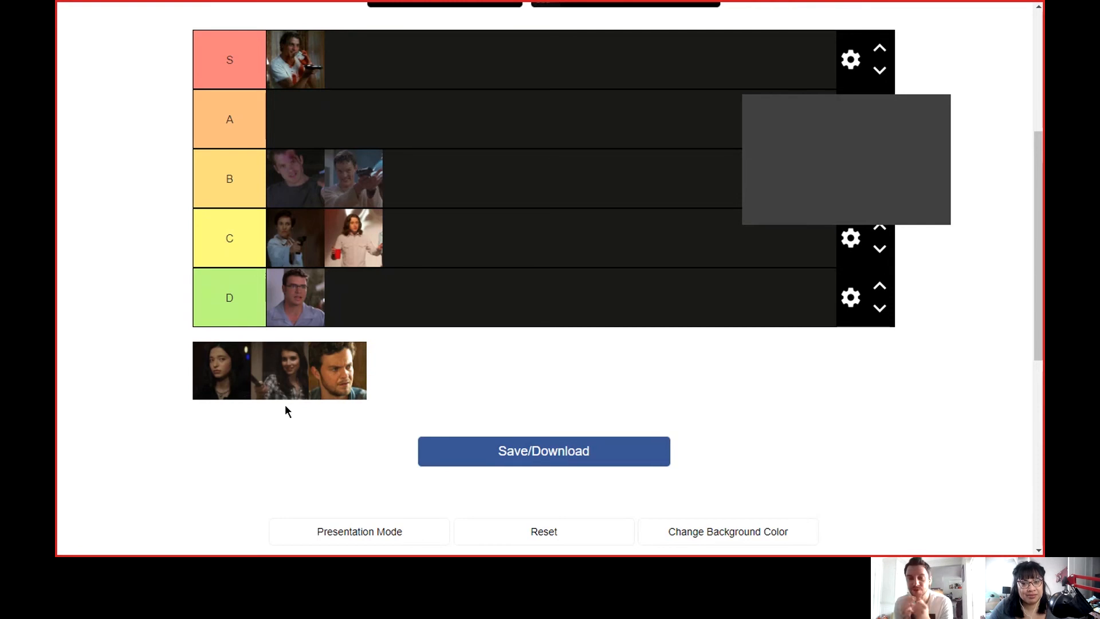
pyautogui.moveTo(284, 401)
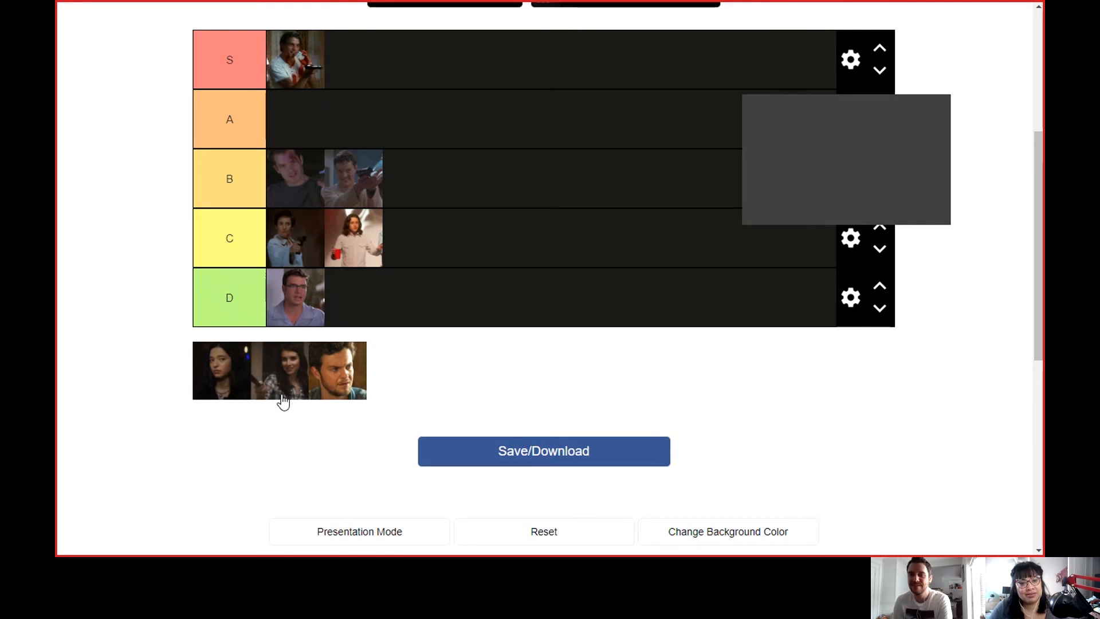
pyautogui.moveTo(277, 413)
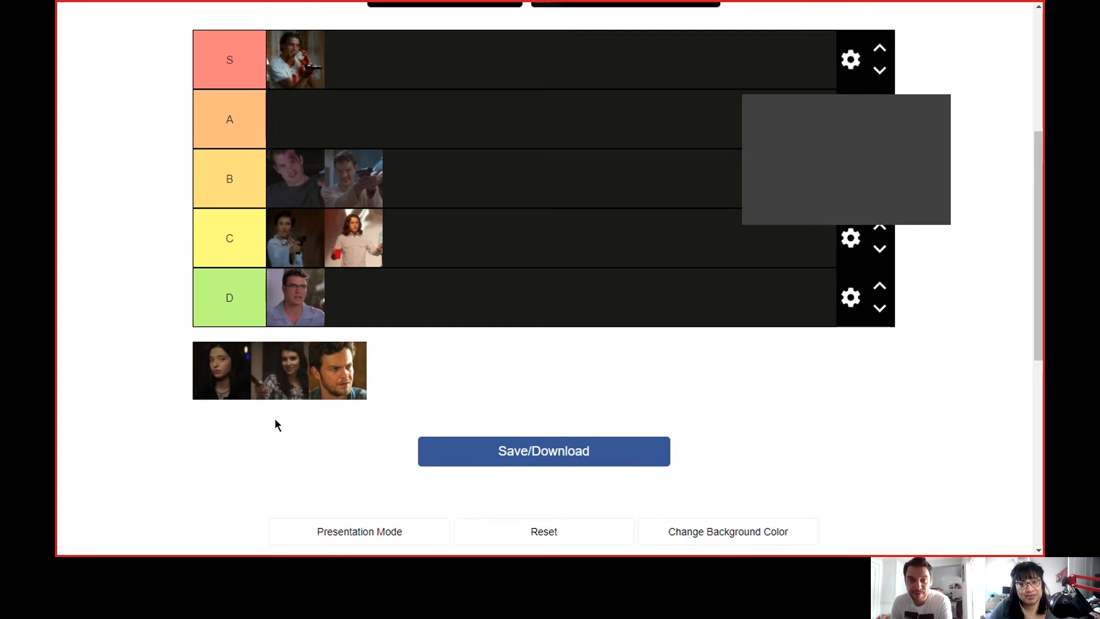
pyautogui.moveTo(280, 422)
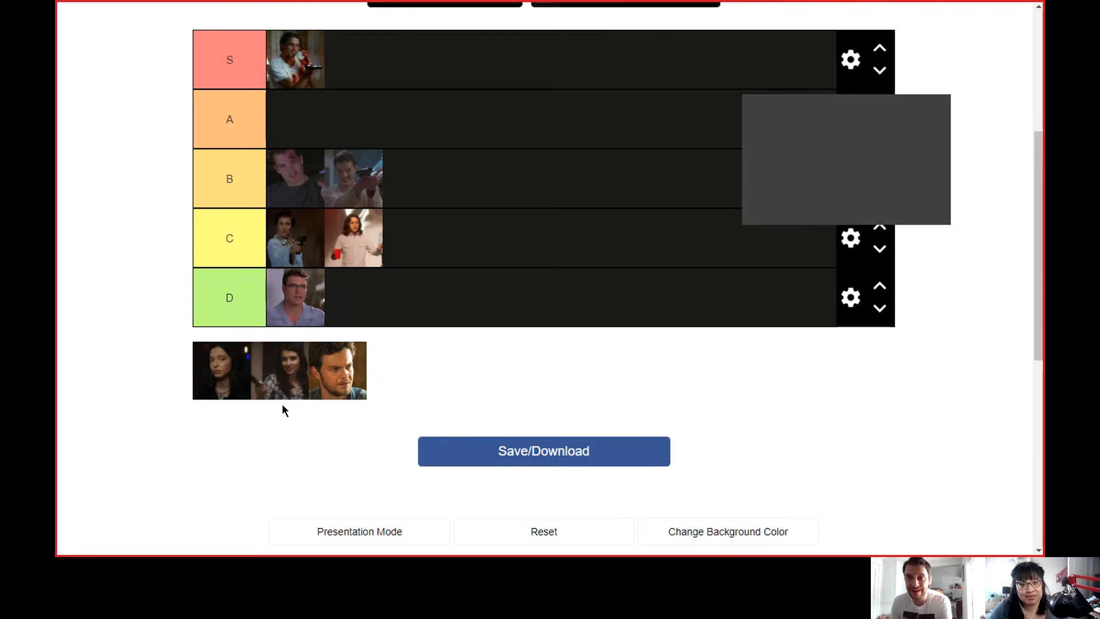
pyautogui.moveTo(275, 403)
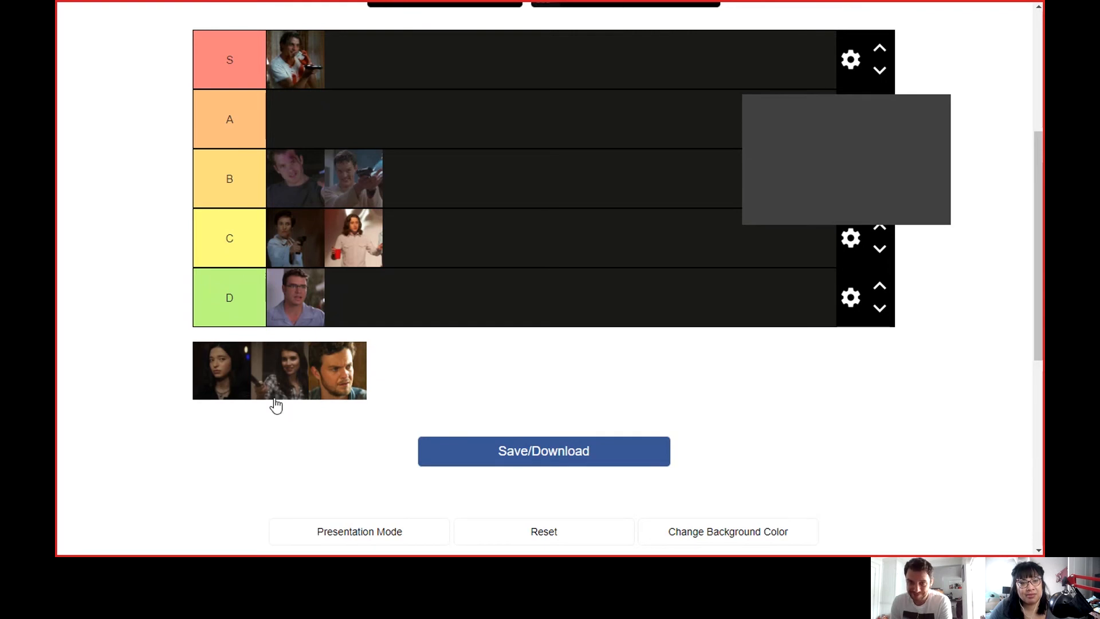
pyautogui.moveTo(279, 389)
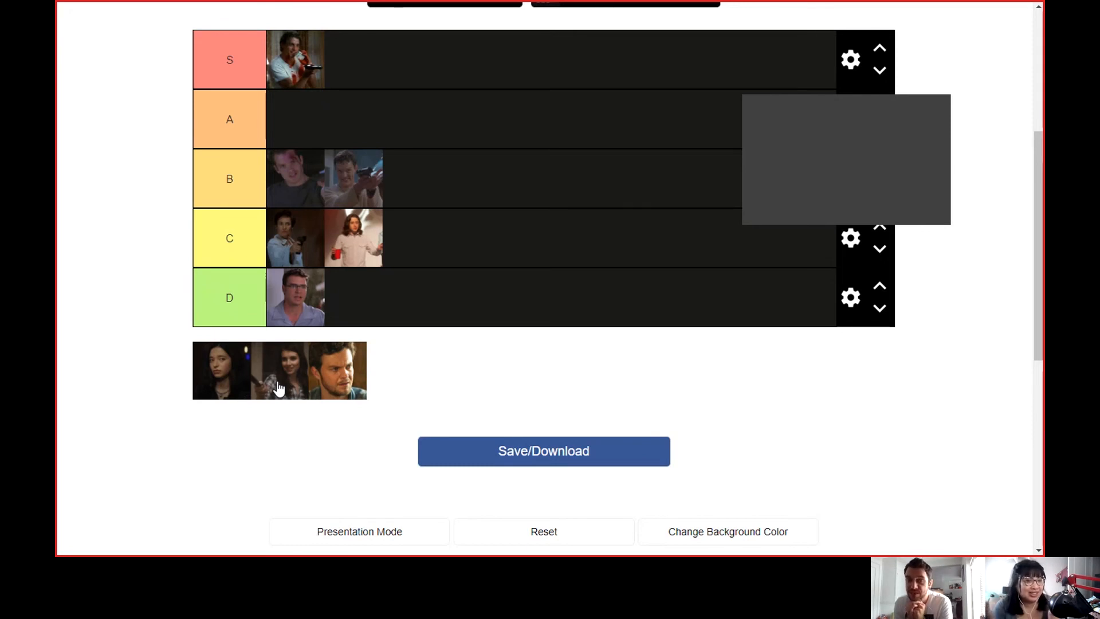
pyautogui.moveTo(284, 384)
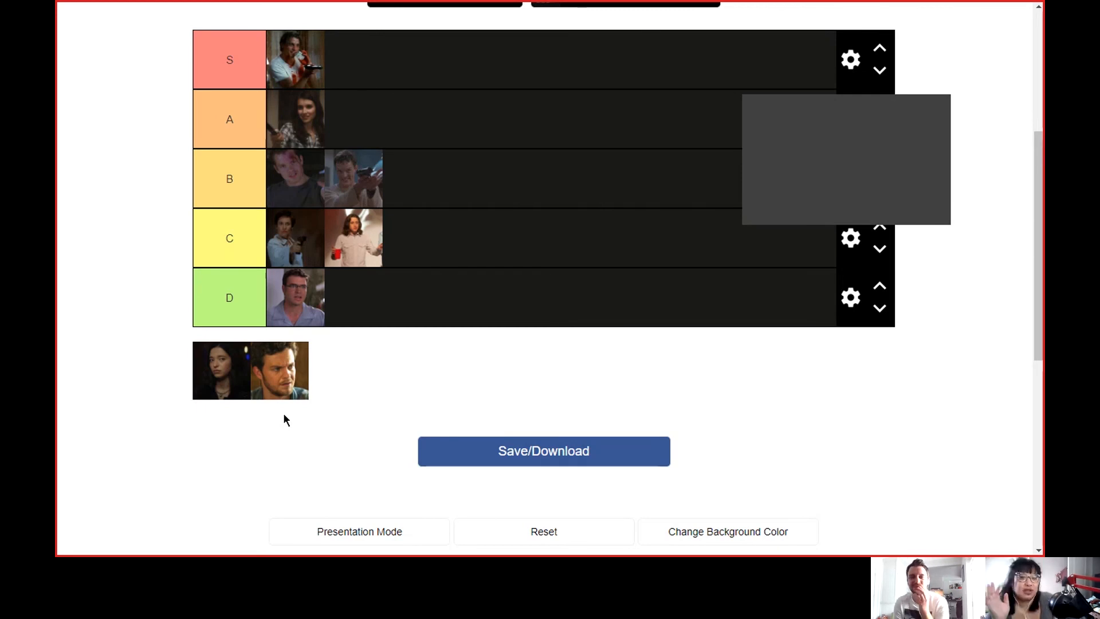
pyautogui.moveTo(231, 358)
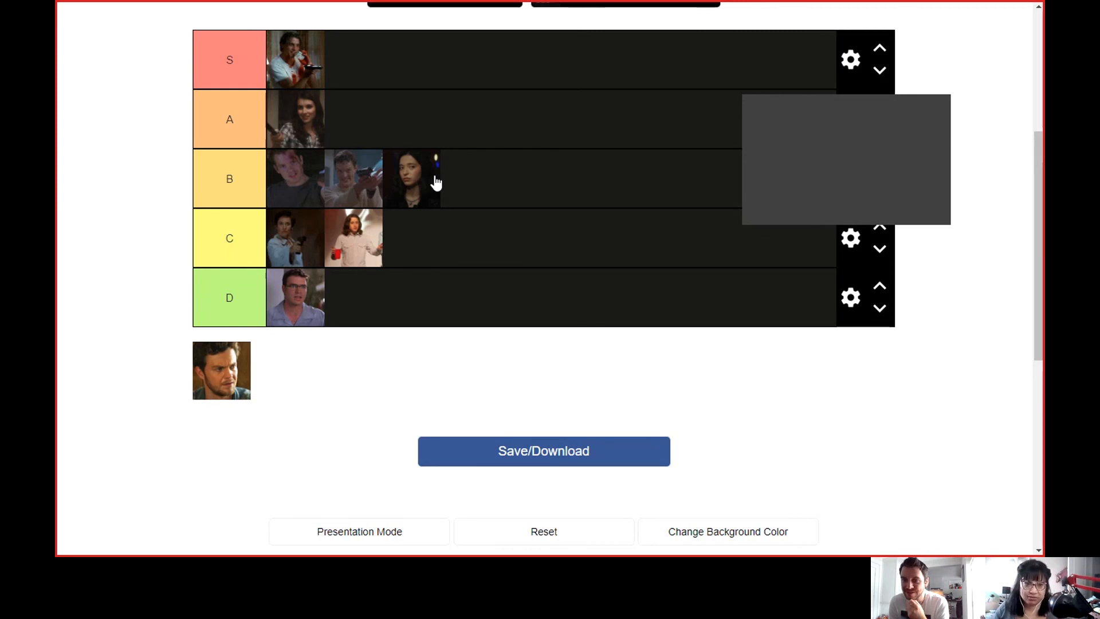
pyautogui.moveTo(323, 403)
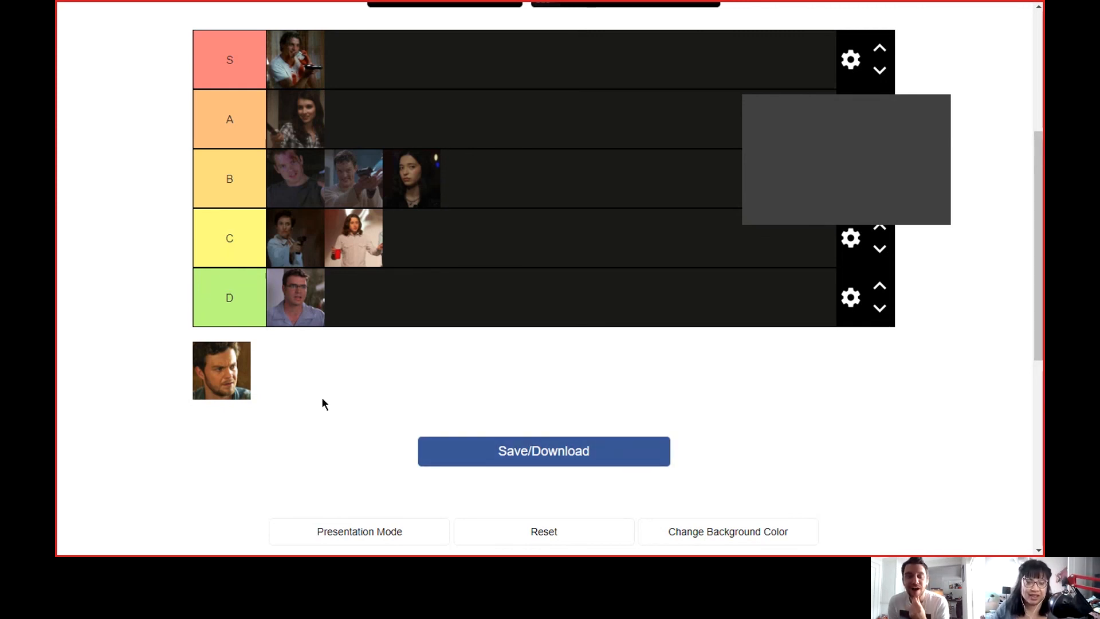
pyautogui.moveTo(306, 405)
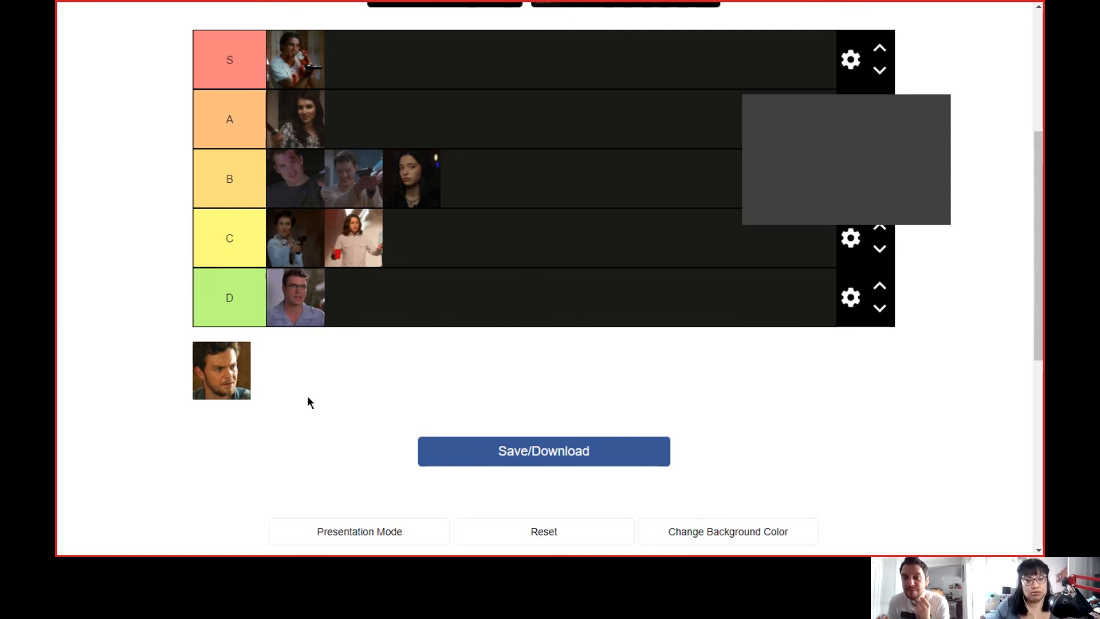
pyautogui.moveTo(296, 400)
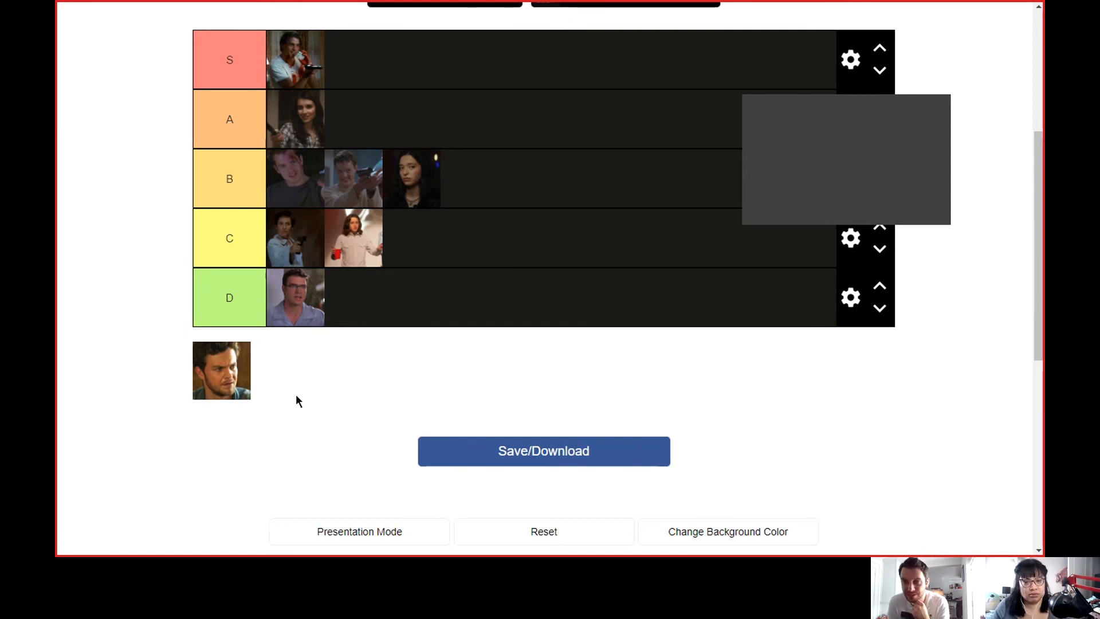
pyautogui.moveTo(324, 434)
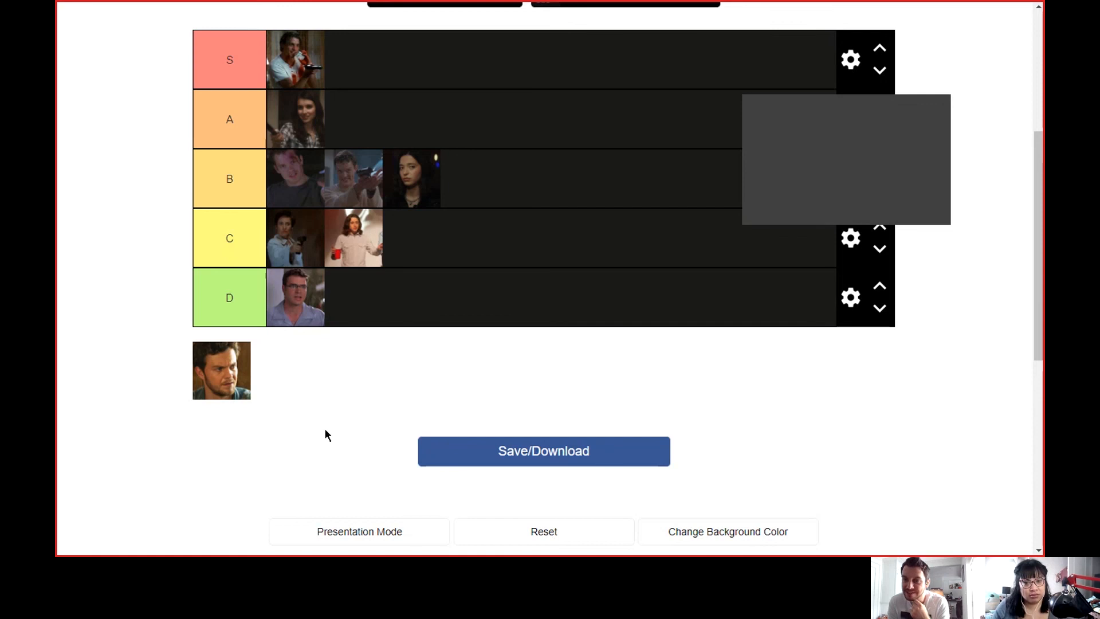
pyautogui.moveTo(315, 439)
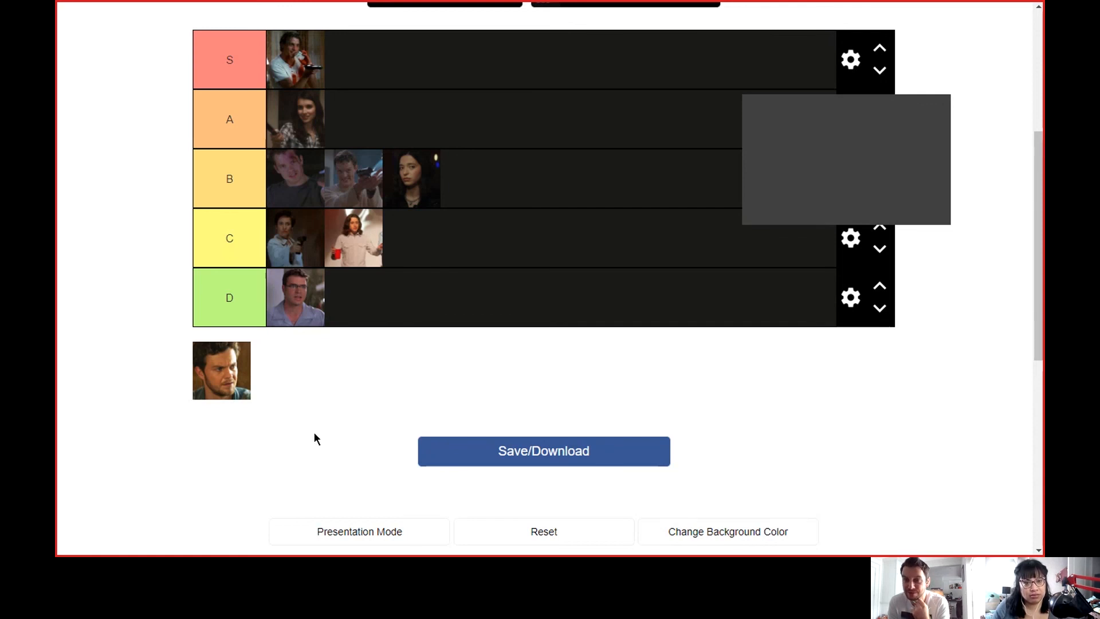
pyautogui.moveTo(312, 436)
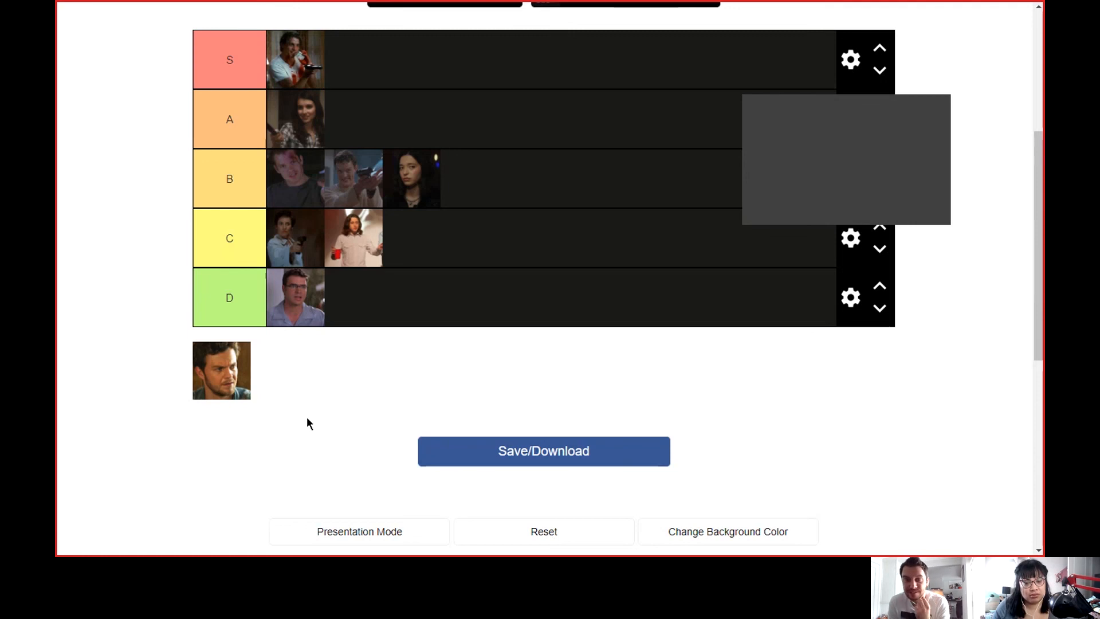
pyautogui.moveTo(299, 415)
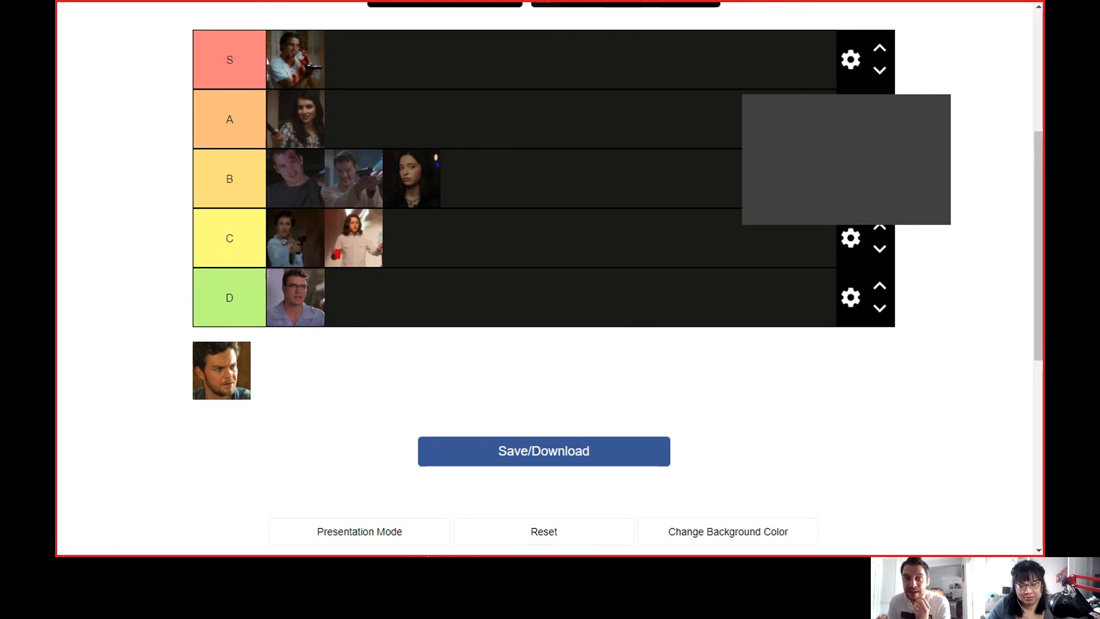
pyautogui.moveTo(746, 451)
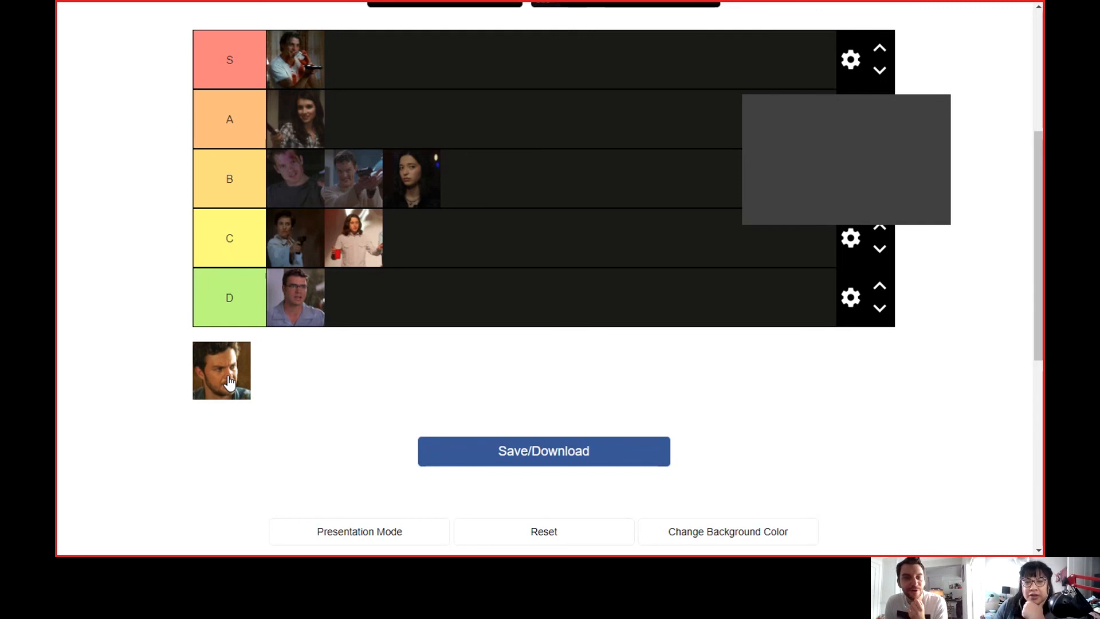
pyautogui.moveTo(260, 431)
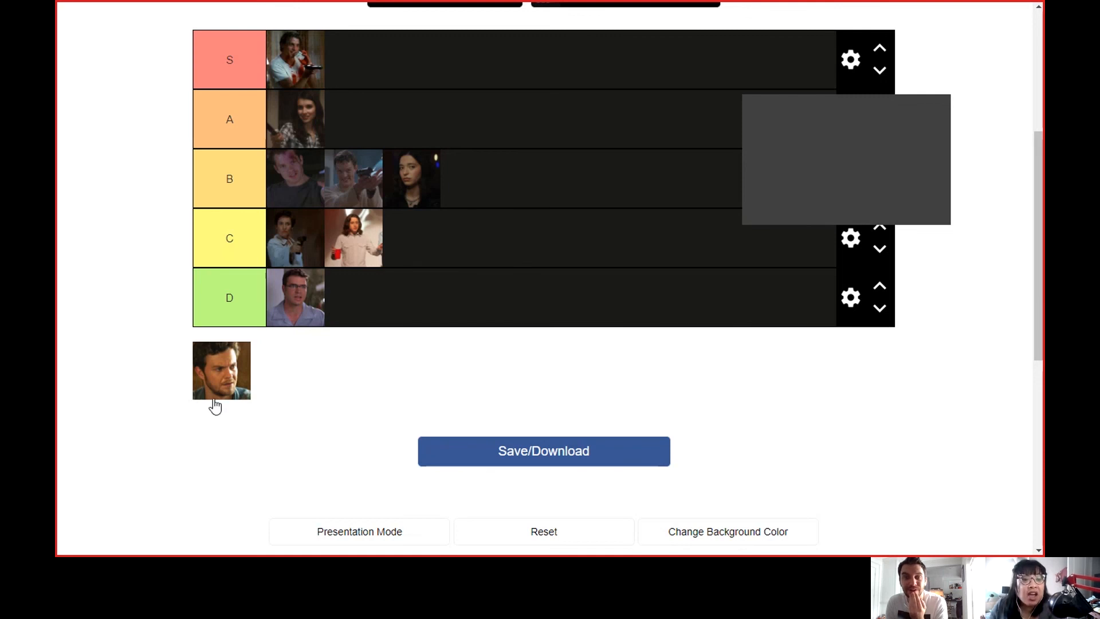
pyautogui.moveTo(221, 390)
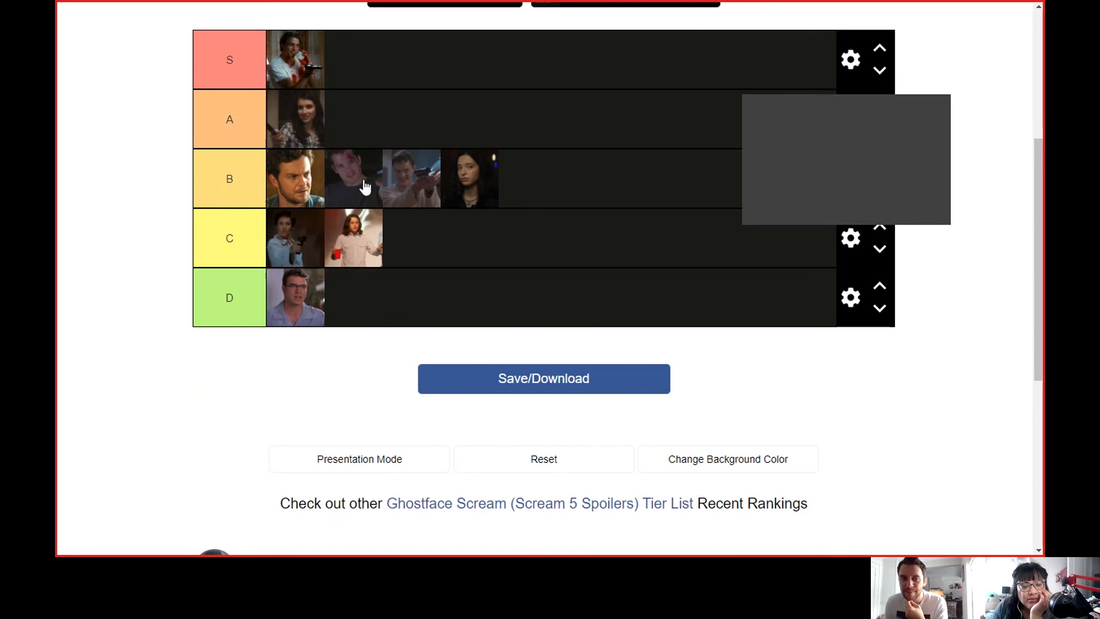
pyautogui.moveTo(302, 254)
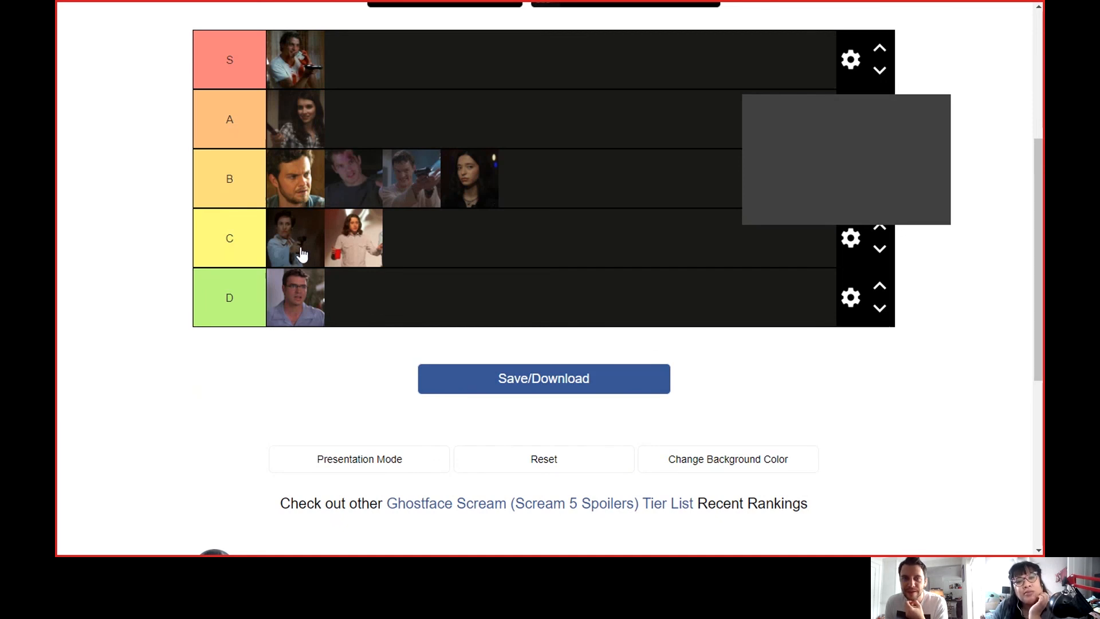
pyautogui.moveTo(272, 213)
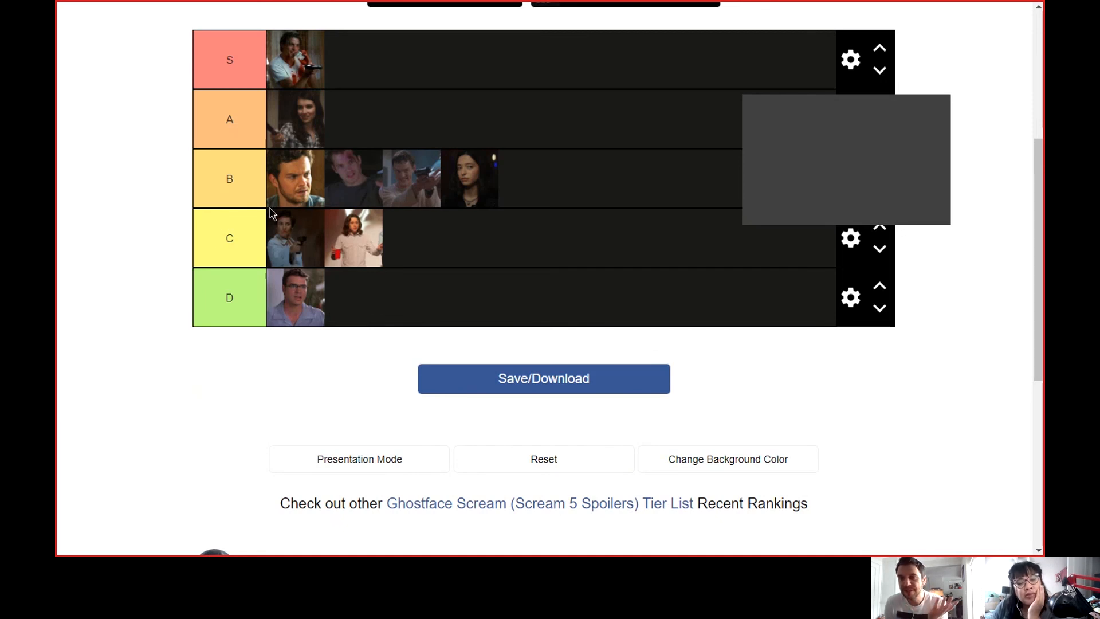
pyautogui.moveTo(252, 212)
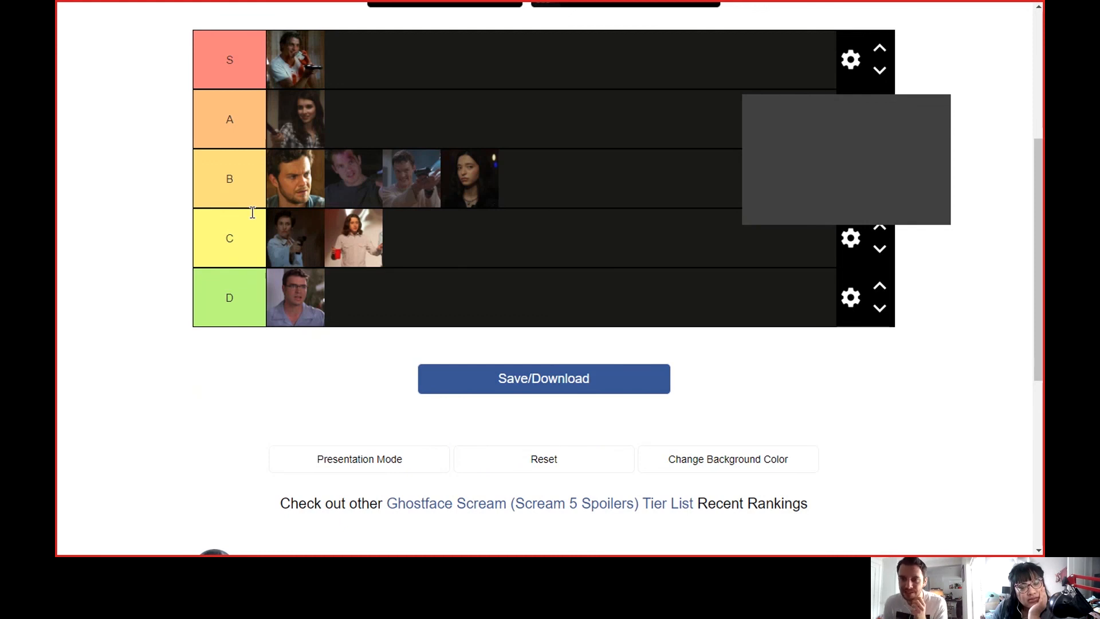
pyautogui.moveTo(247, 209)
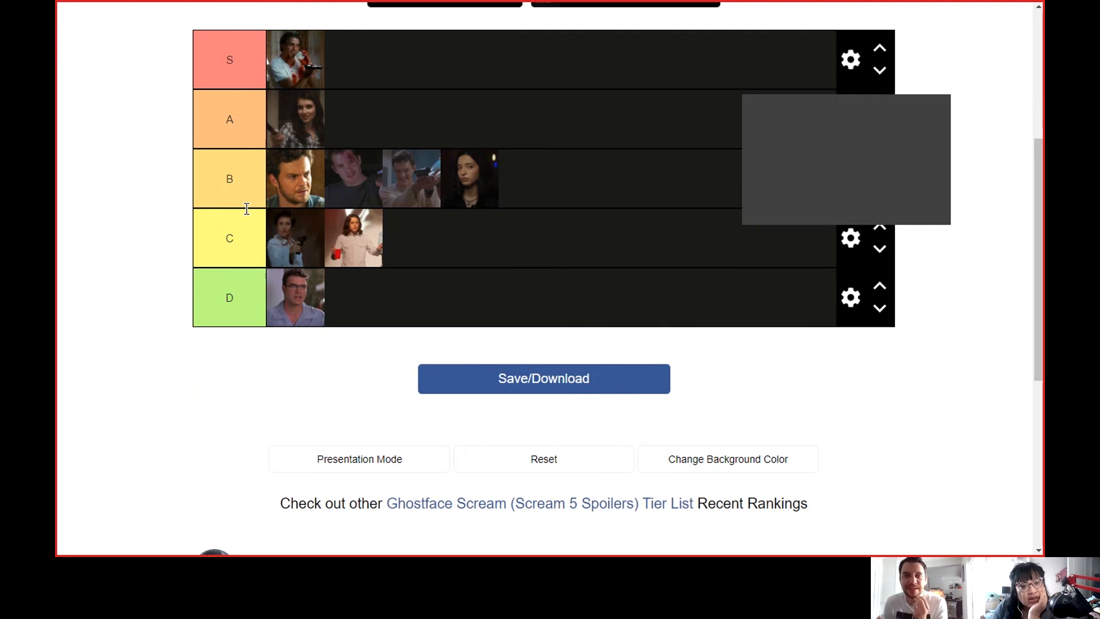
pyautogui.moveTo(303, 193)
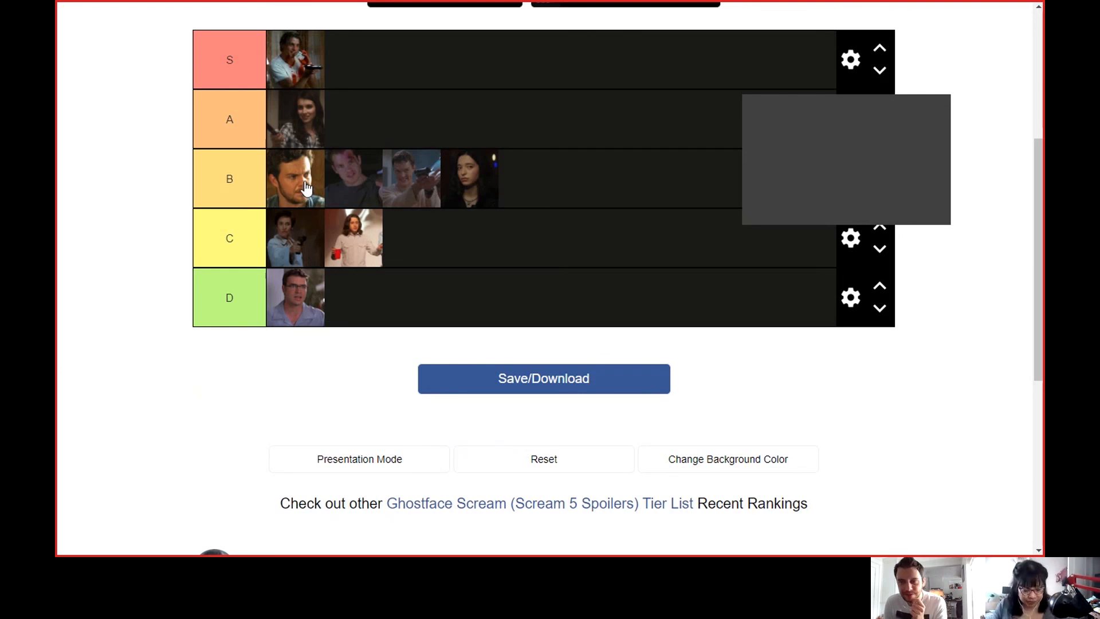
pyautogui.moveTo(309, 189)
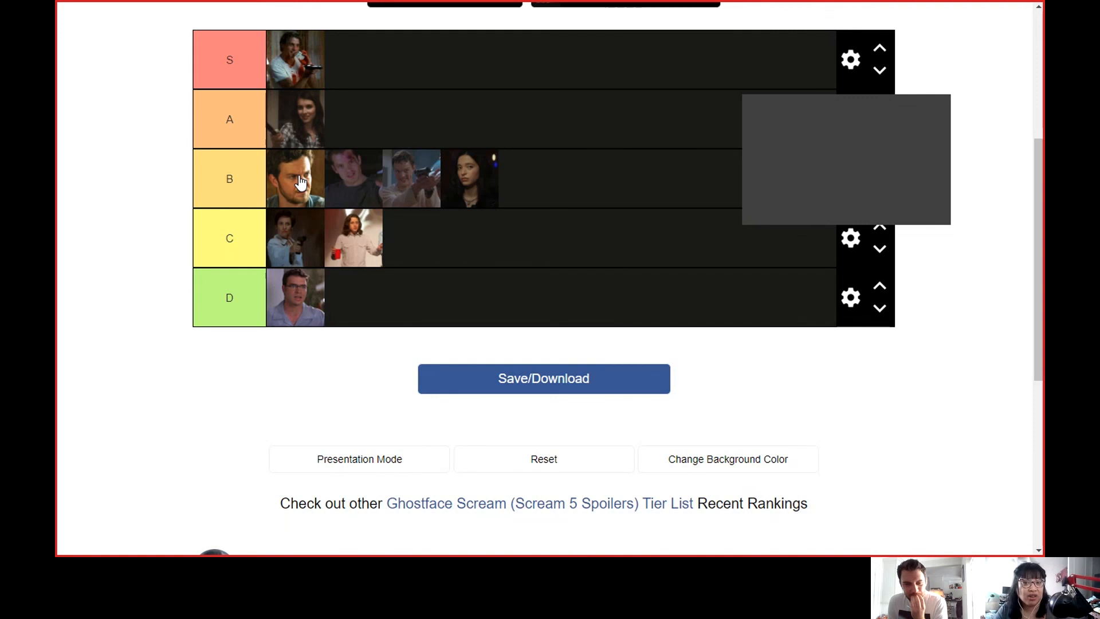
pyautogui.moveTo(919, 212)
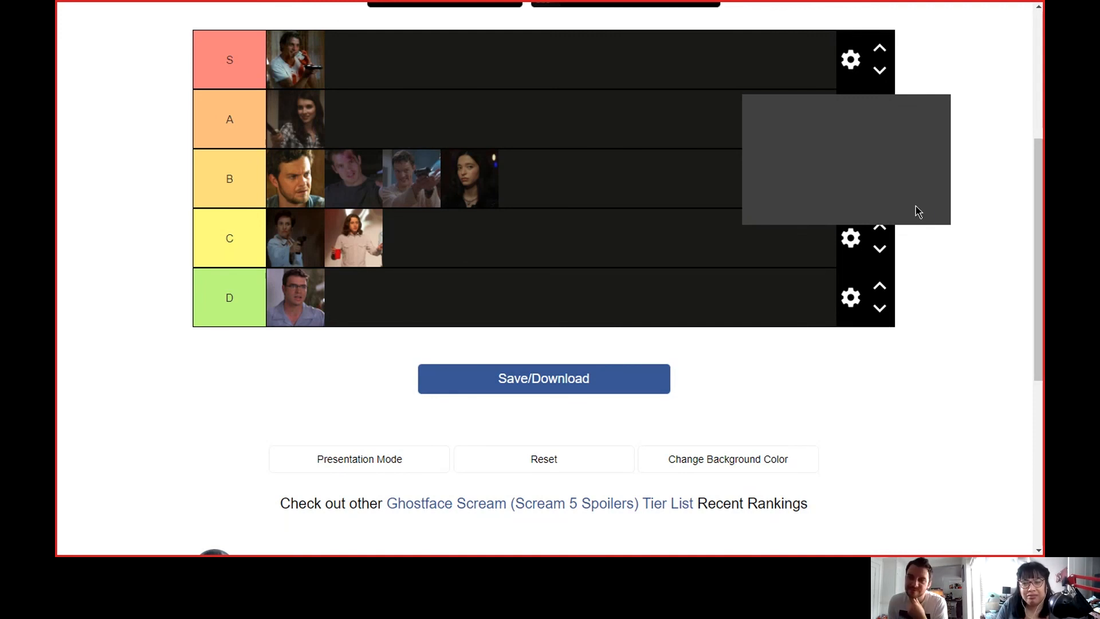
pyautogui.moveTo(926, 210)
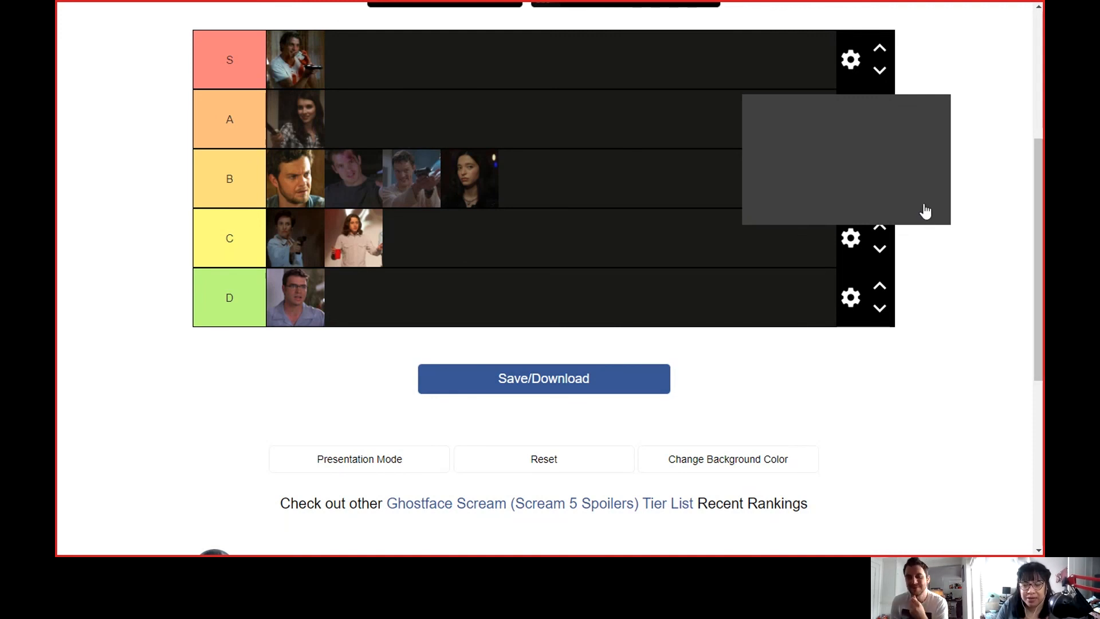